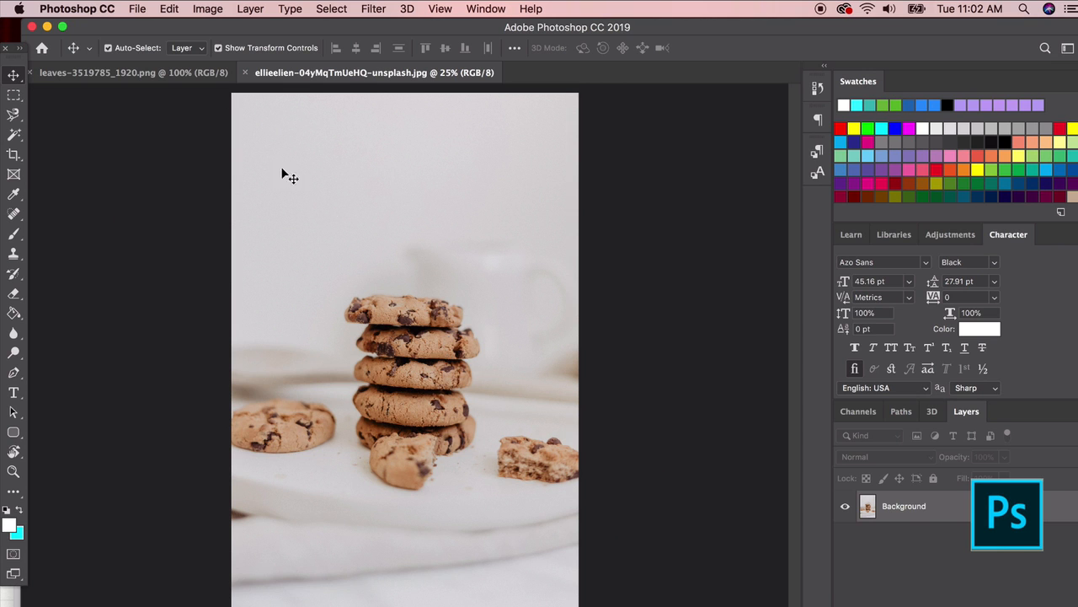
Step: Return to the cookie stack photo and convert its locked Background into editable Layer 0
{"action": "left_click", "coordinate": [118, 72]}
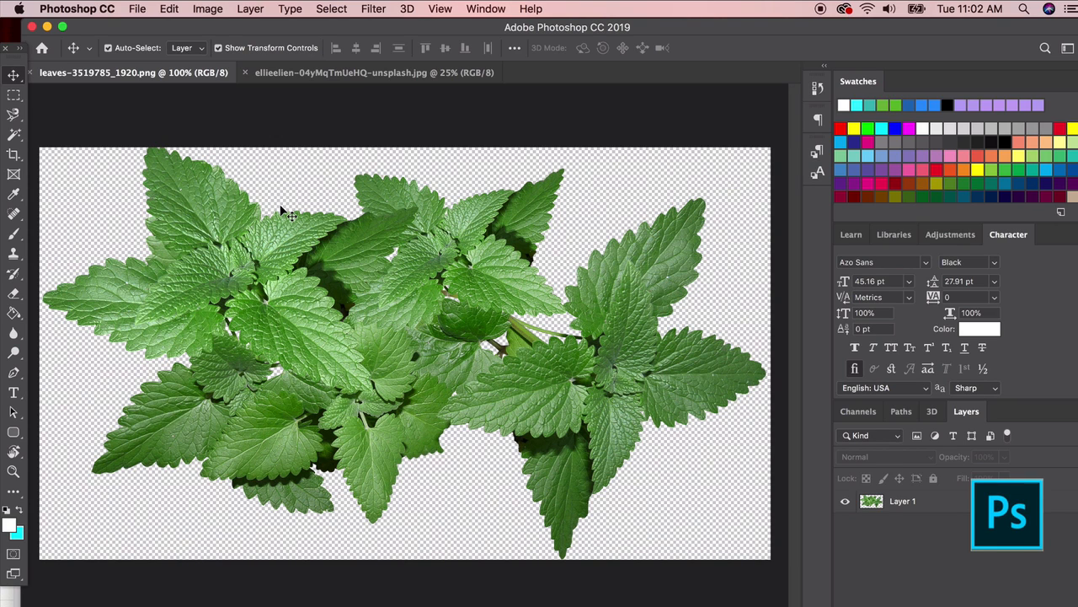
{"action": "left_click", "coordinate": [374, 71]}
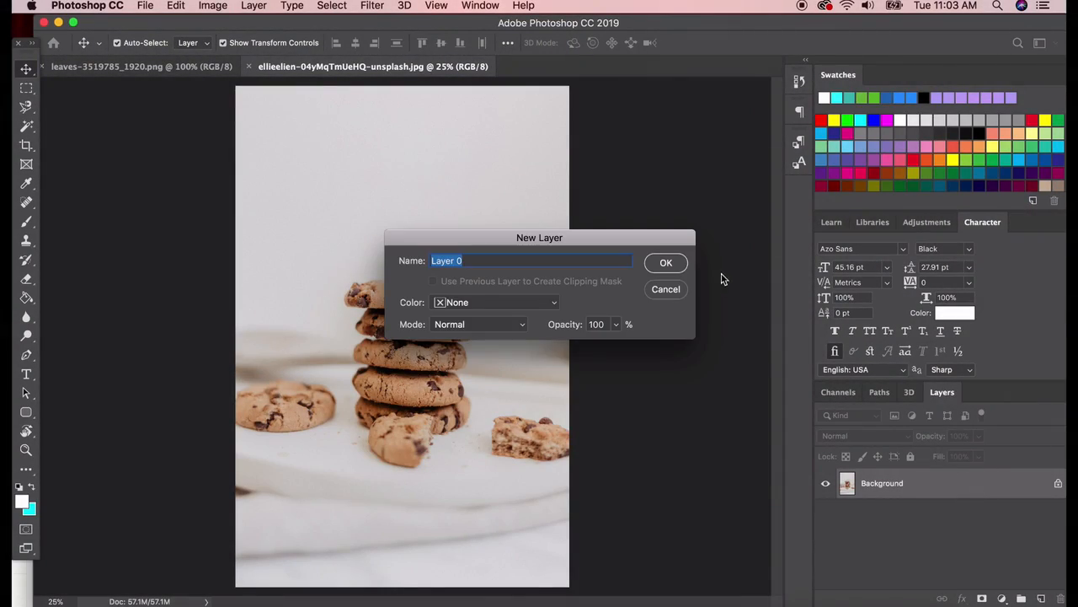
{"action": "left_click", "coordinate": [665, 263]}
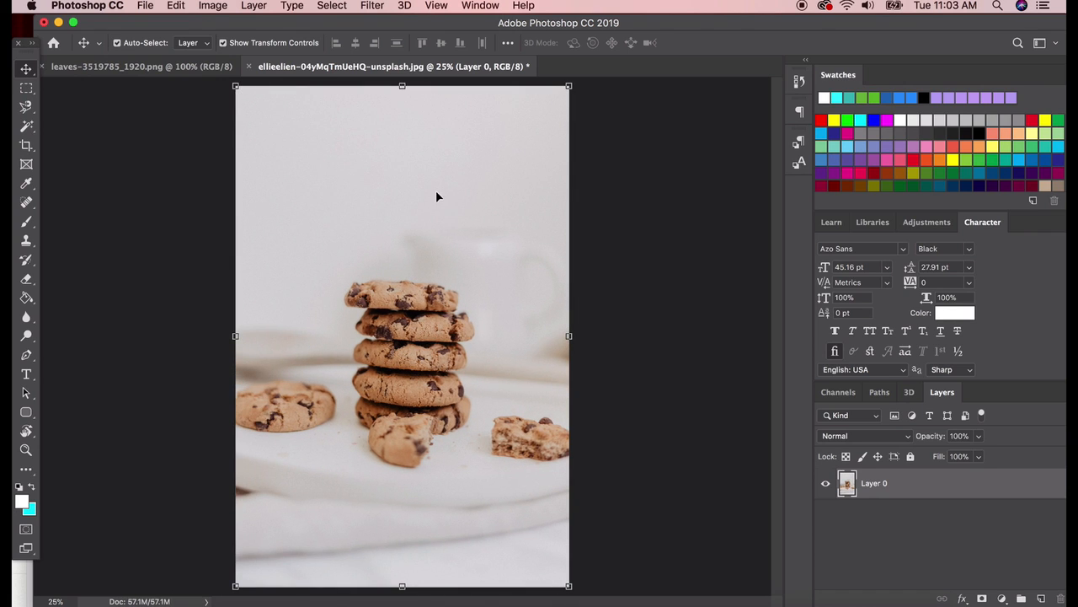
{"action": "mouse_move", "coordinate": [421, 181]}
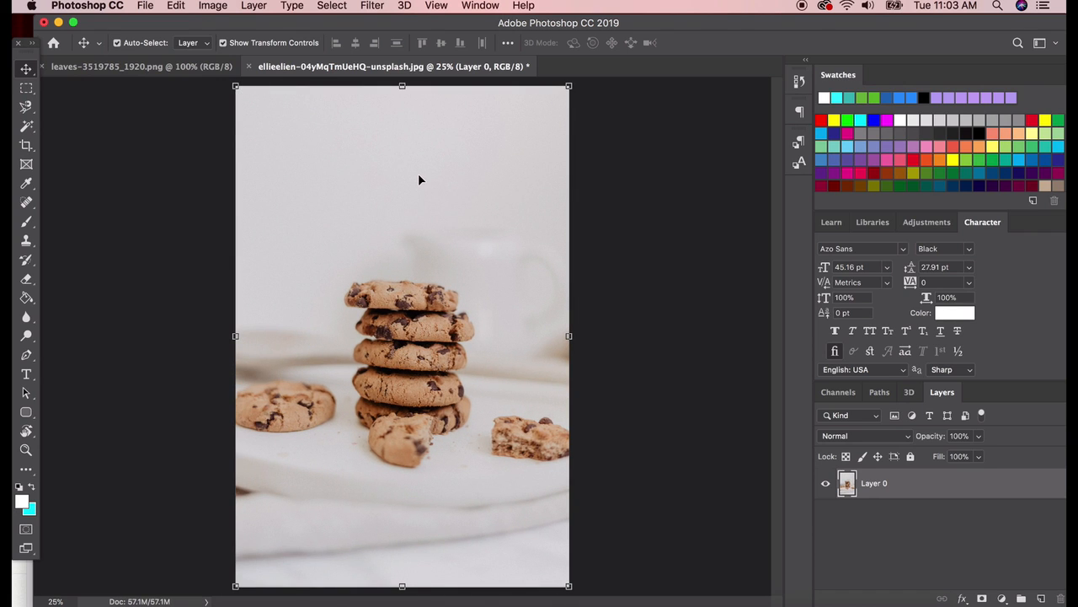
{"action": "mouse_move", "coordinate": [359, 42]}
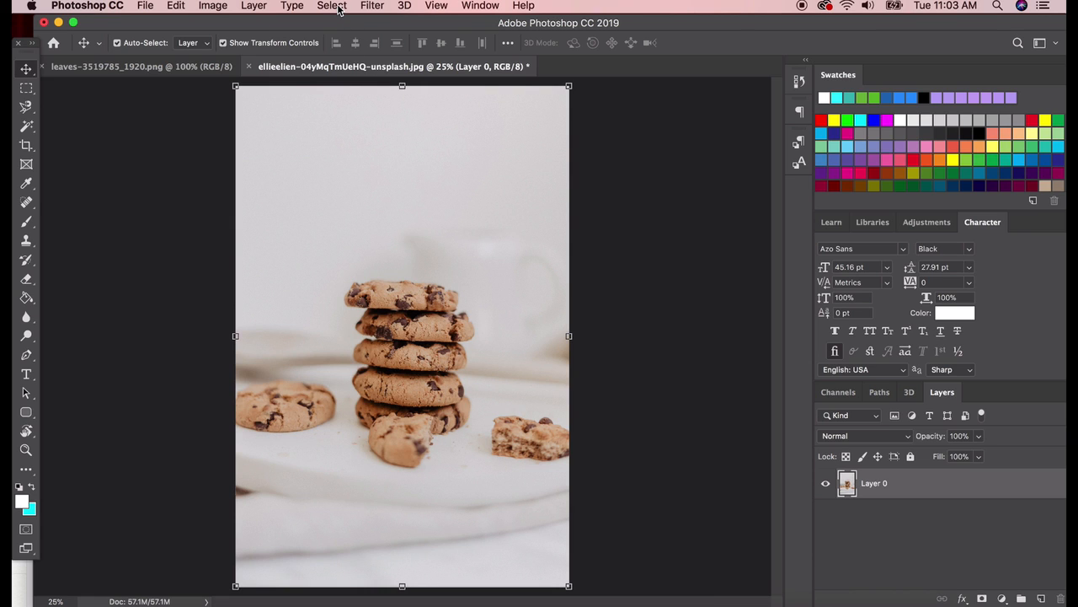
Step: Run Select > Subject to automatically select the cookie stack
{"action": "left_click", "coordinate": [327, 7]}
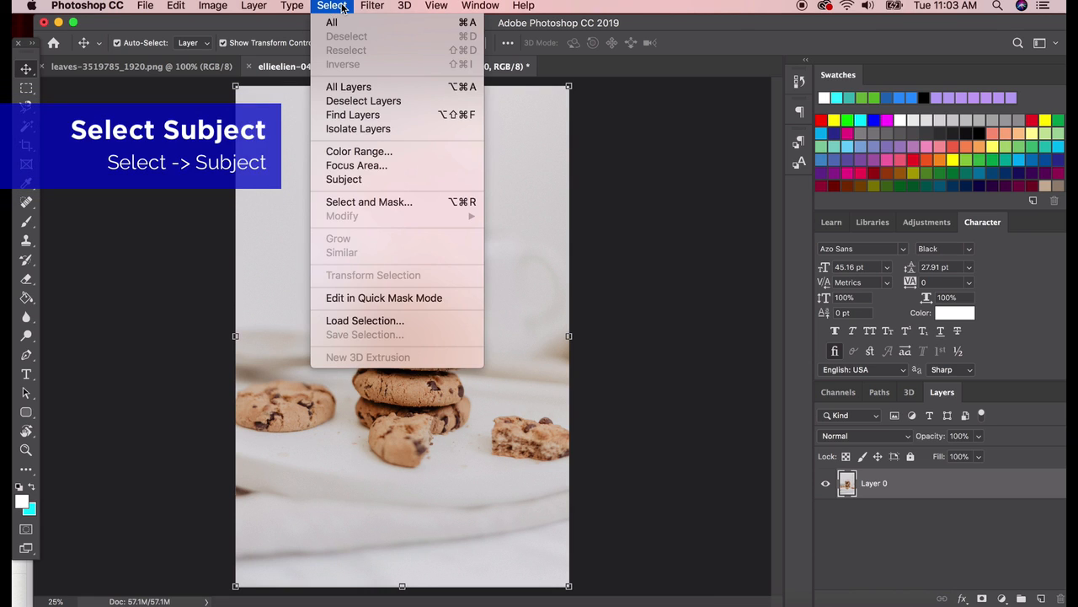
{"action": "mouse_move", "coordinate": [344, 178]}
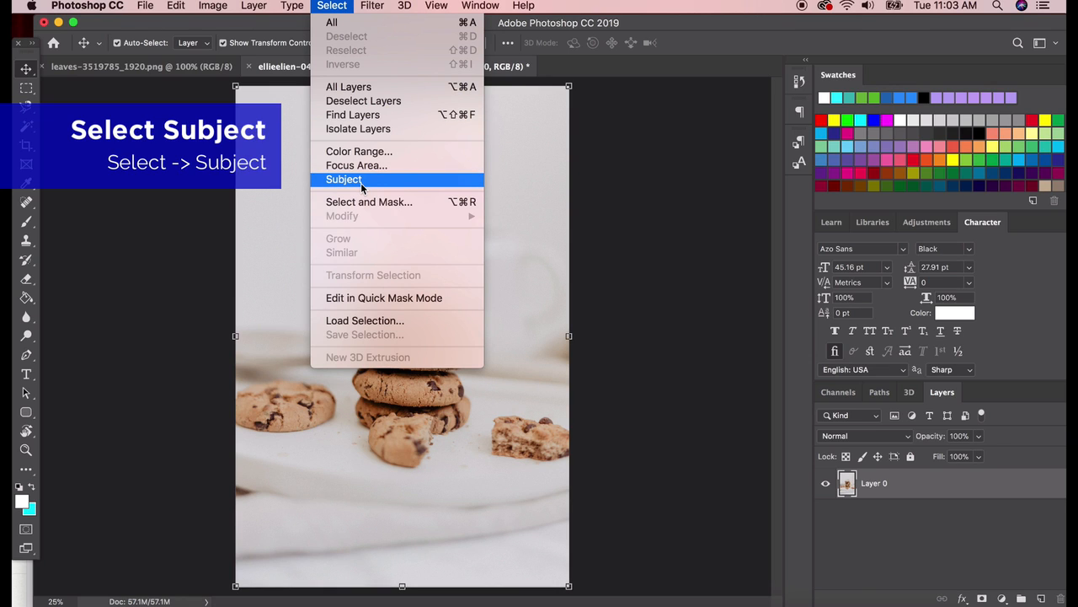
{"action": "left_click", "coordinate": [344, 178]}
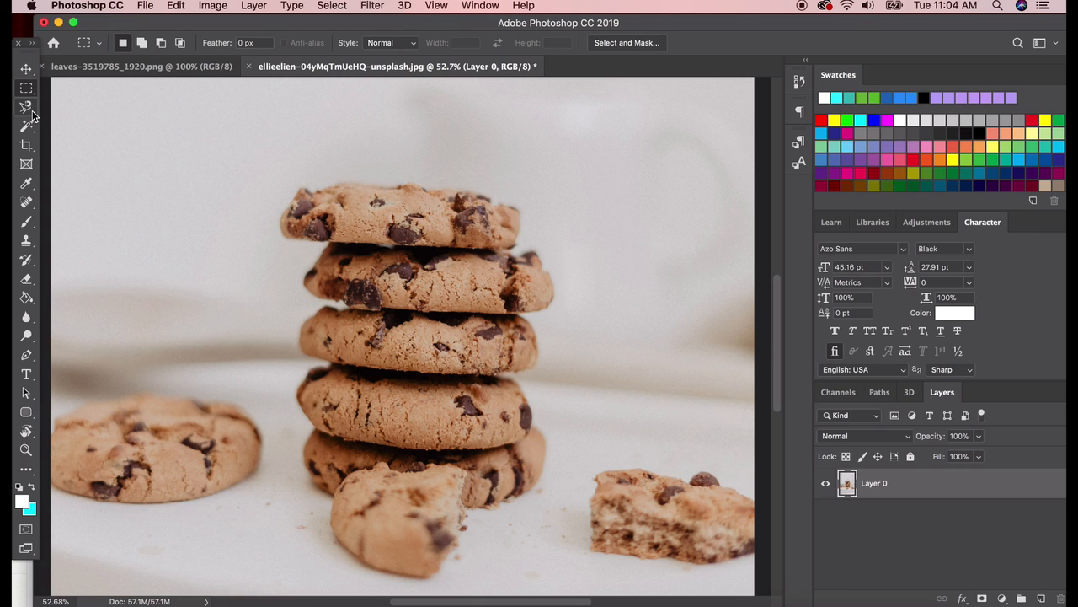
{"action": "mouse_move", "coordinate": [27, 109]}
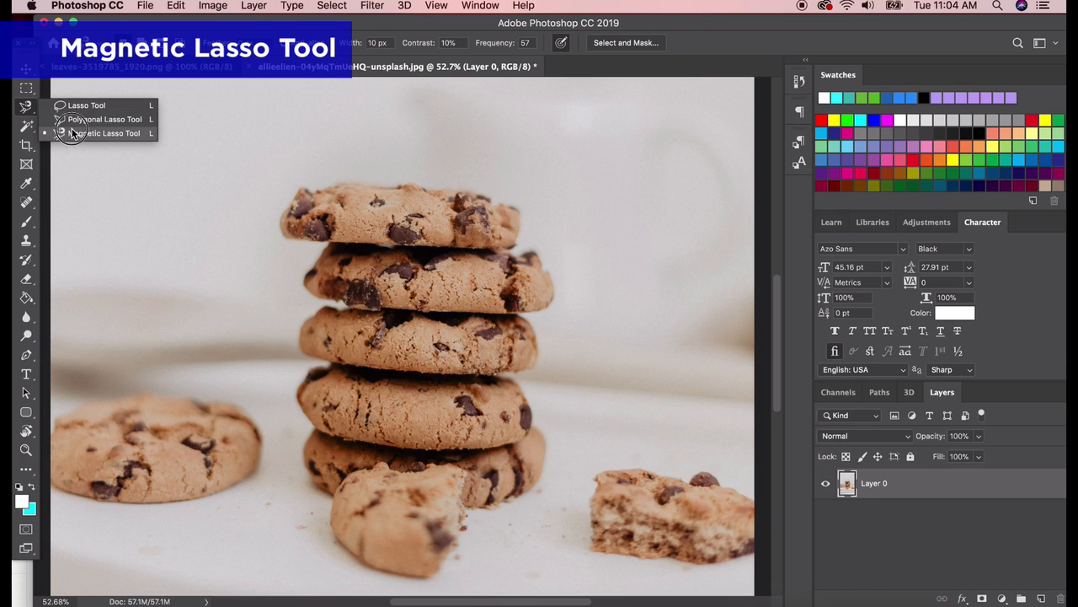
Step: Trace the cookie stack's outline with the Magnetic Lasso Tool
{"action": "left_click", "coordinate": [104, 133]}
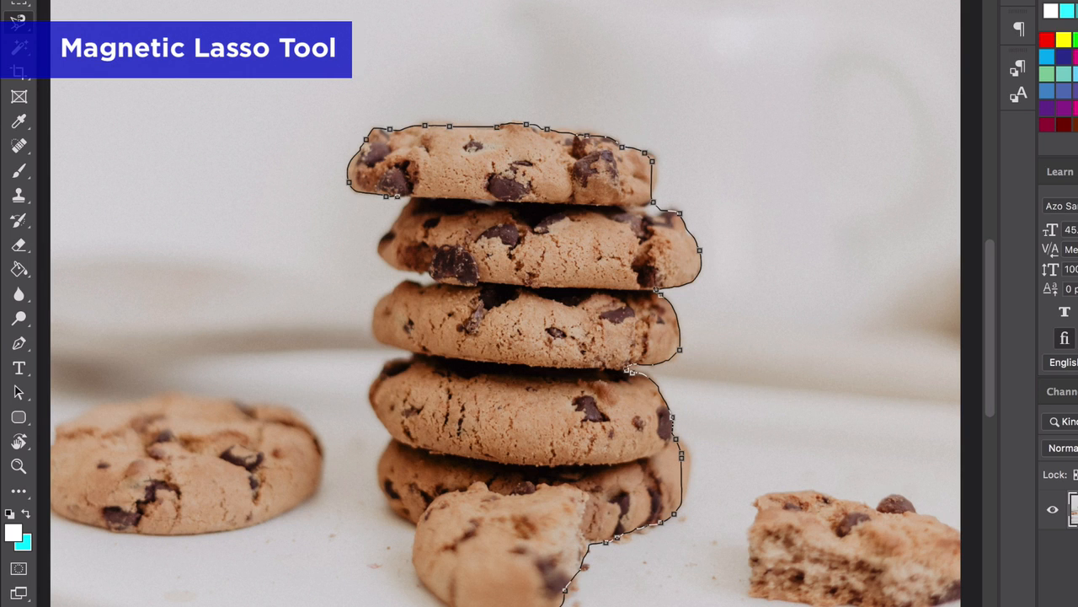
{"action": "mouse_move", "coordinate": [418, 569]}
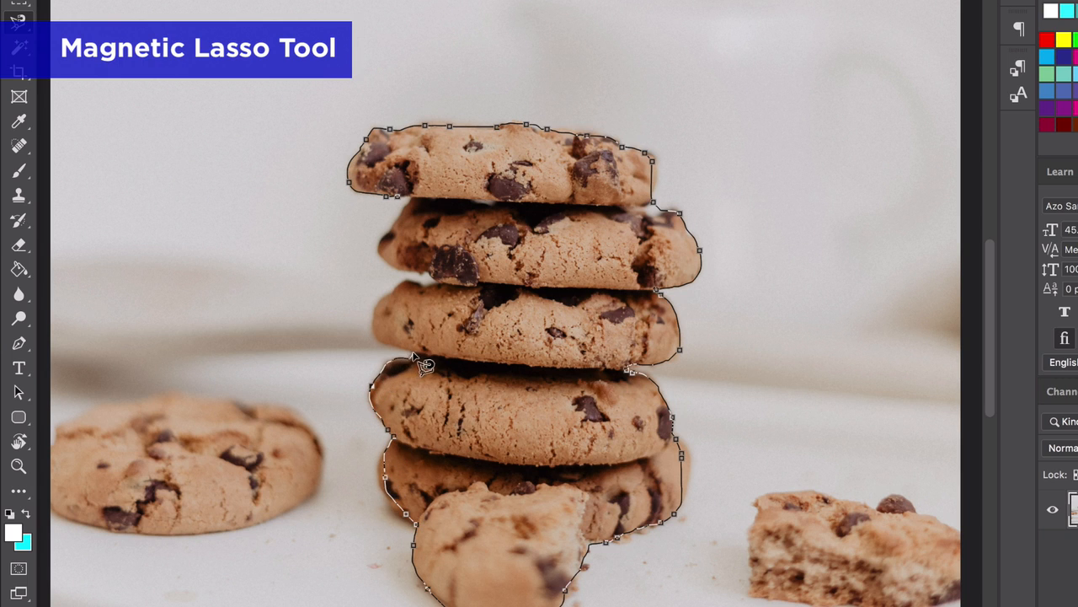
{"action": "mouse_move", "coordinate": [372, 333]}
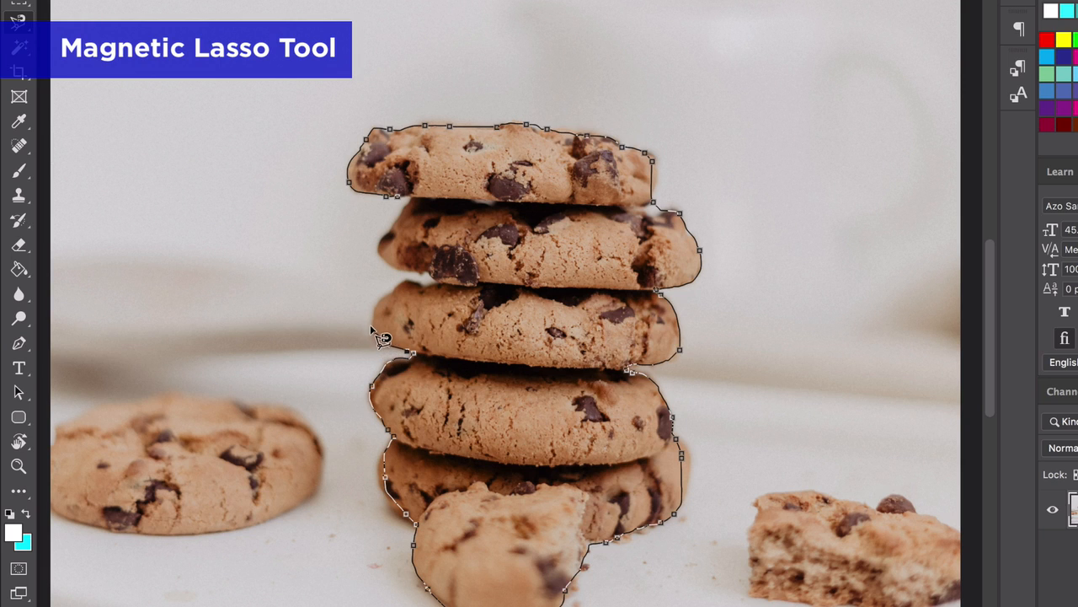
{"action": "mouse_move", "coordinate": [421, 296]}
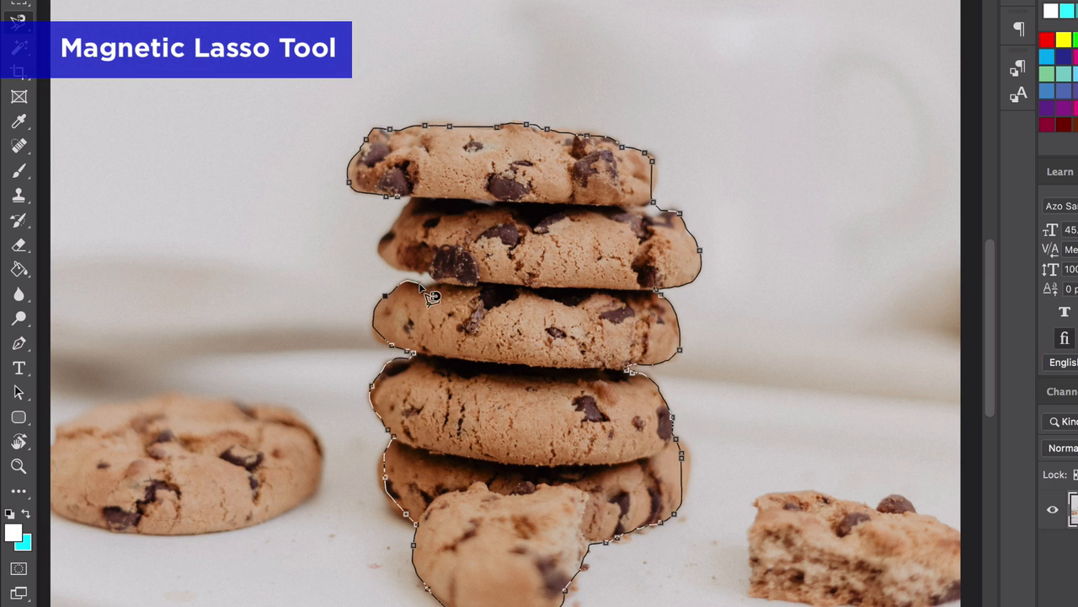
{"action": "mouse_move", "coordinate": [401, 278]}
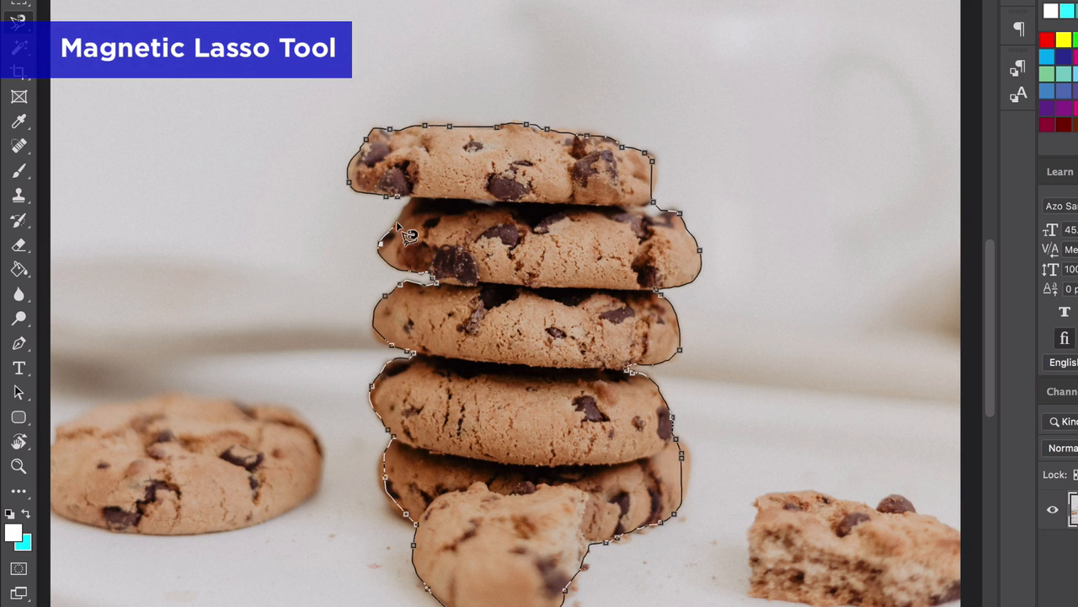
{"action": "left_click", "coordinate": [406, 206]}
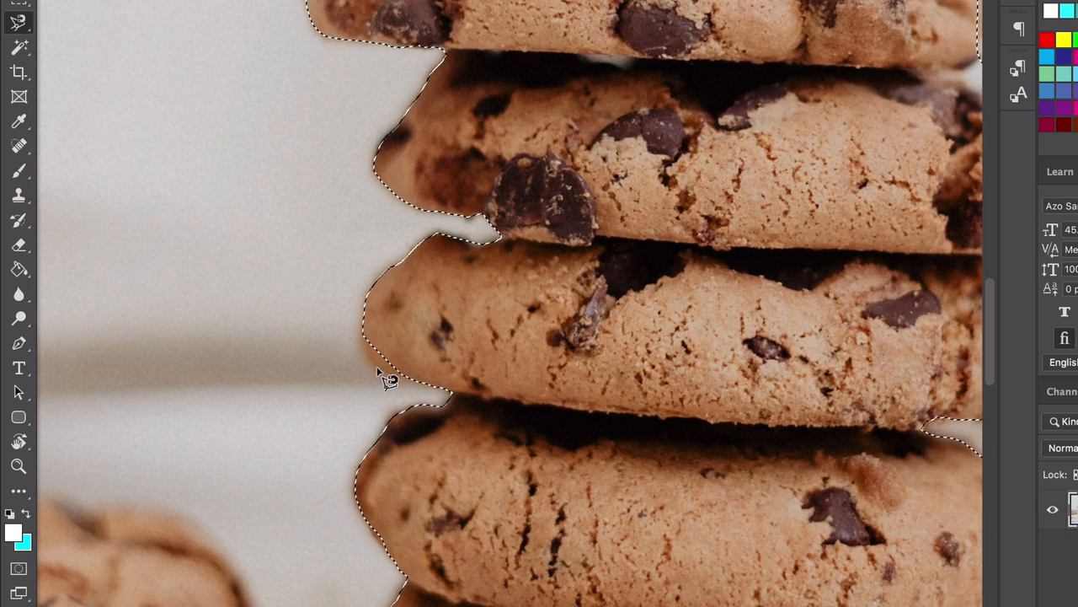
{"action": "mouse_move", "coordinate": [408, 387]}
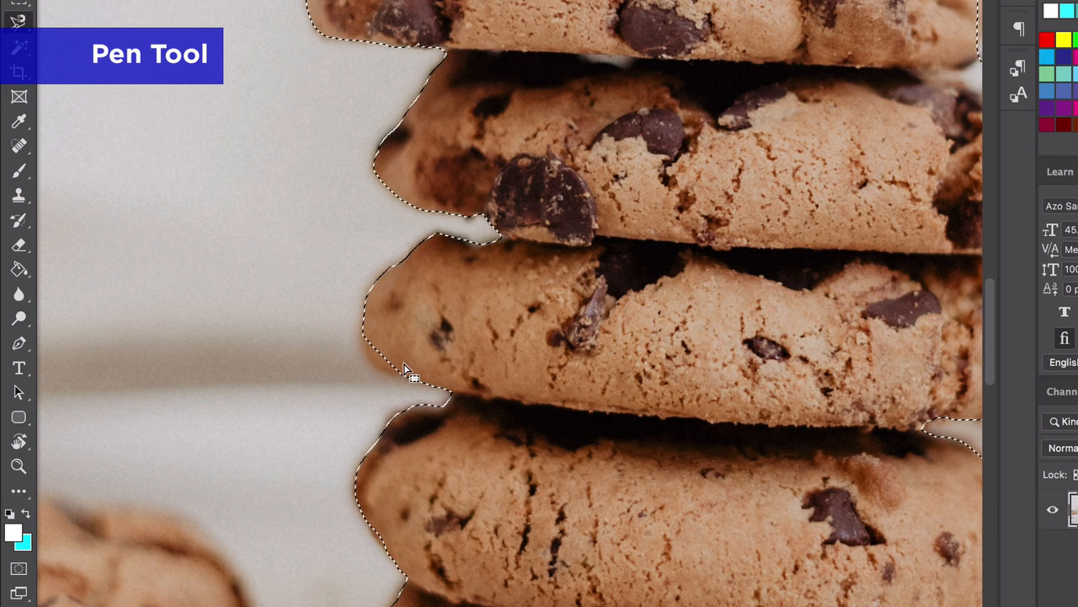
{"action": "mouse_move", "coordinate": [101, 357]}
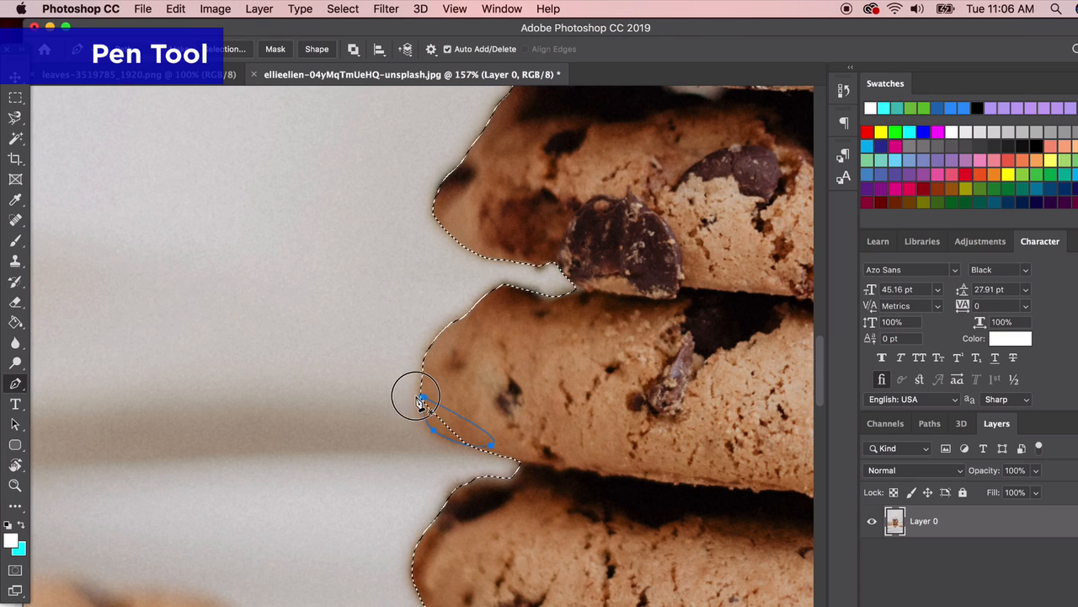
Step: Pen-trace the missed left cookie edge and add that path to the existing selection
{"action": "left_click_drag", "start_coordinate": [421, 401], "coordinate": [468, 447]}
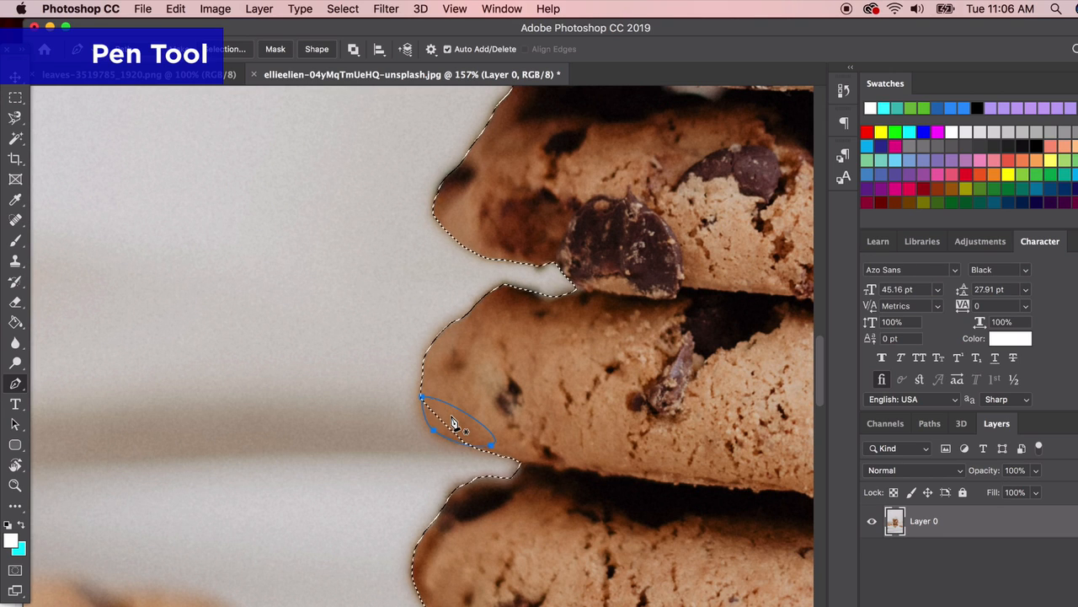
{"action": "right_click", "coordinate": [446, 424]}
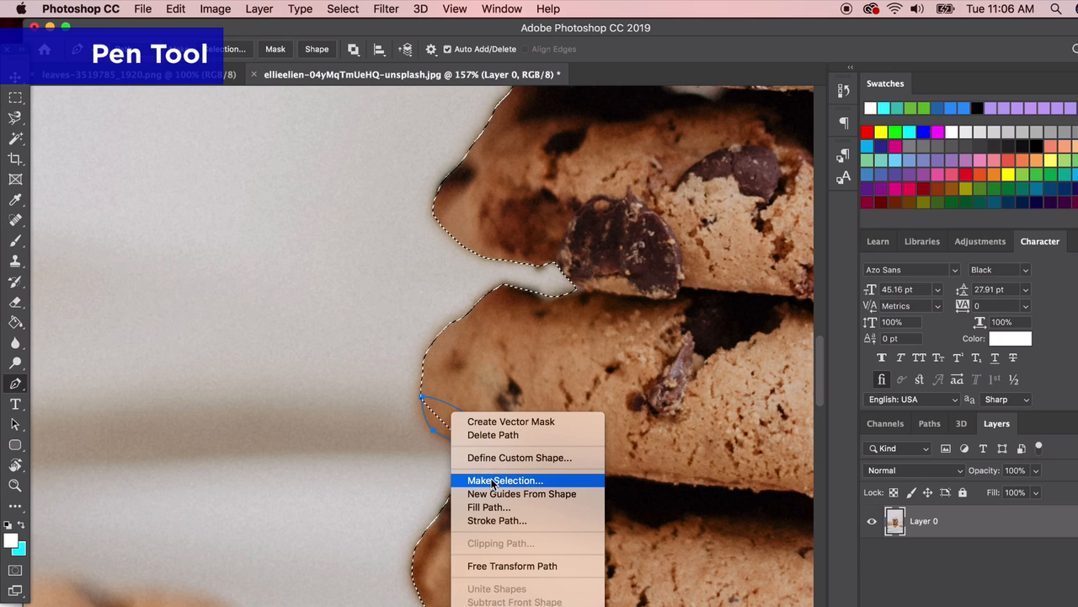
{"action": "left_click", "coordinate": [506, 478]}
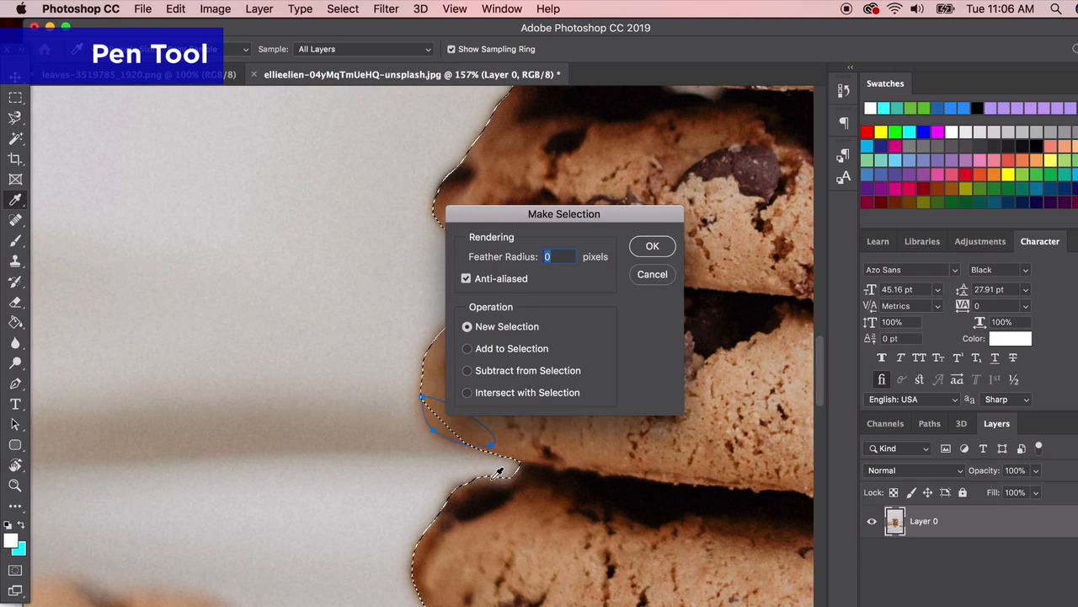
{"action": "left_click_drag", "start_coordinate": [562, 212], "coordinate": [623, 166]}
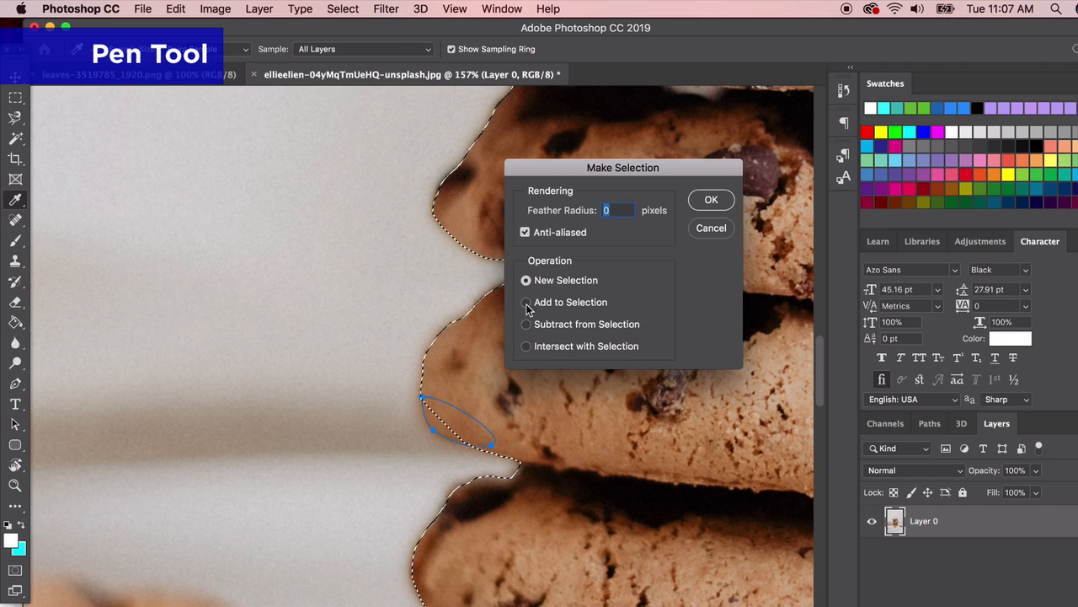
{"action": "left_click", "coordinate": [526, 302]}
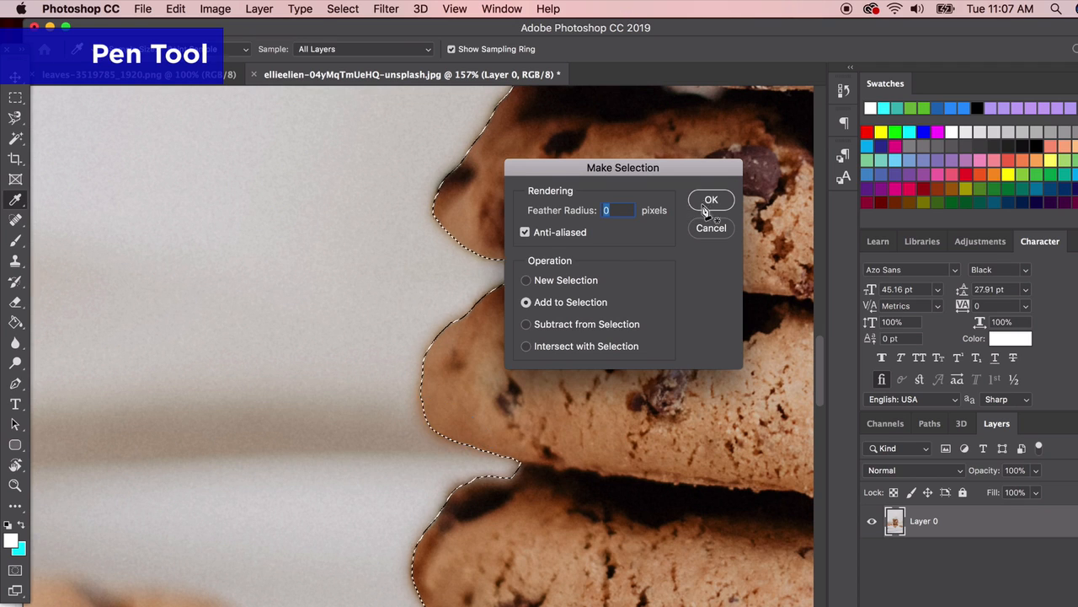
{"action": "left_click", "coordinate": [711, 199]}
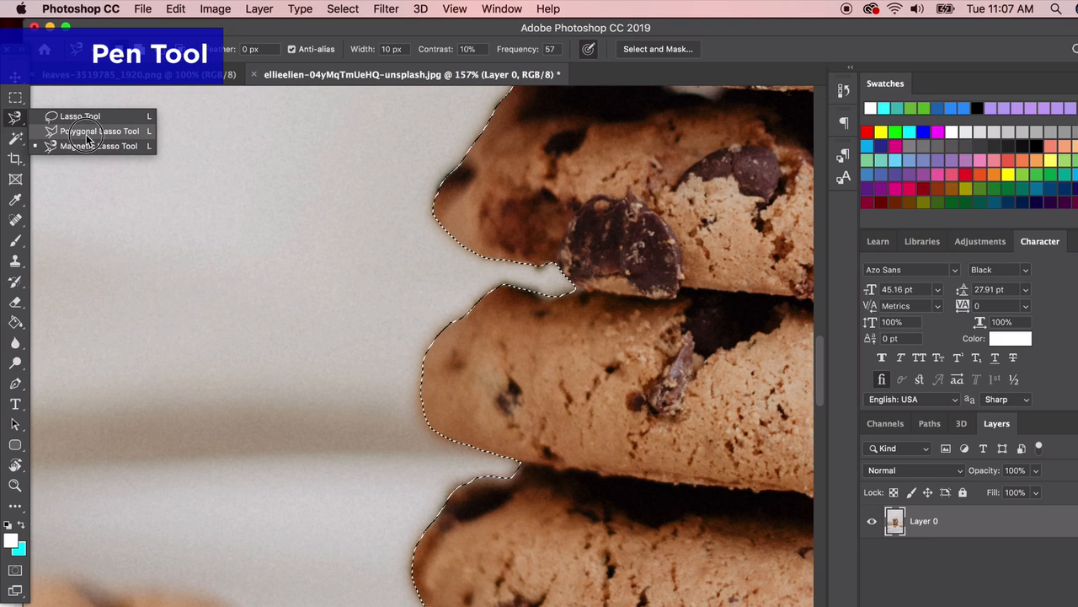
{"action": "mouse_move", "coordinate": [91, 114]}
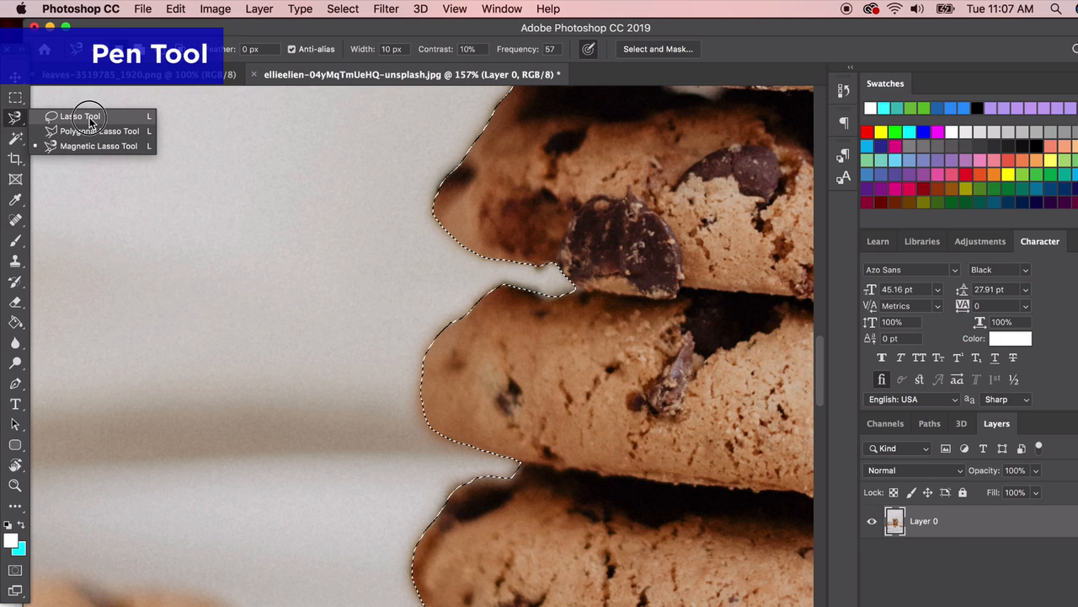
Step: Place Polygonal Lasso points down the cookies' left edge to refine the outline
{"action": "left_click", "coordinate": [81, 115]}
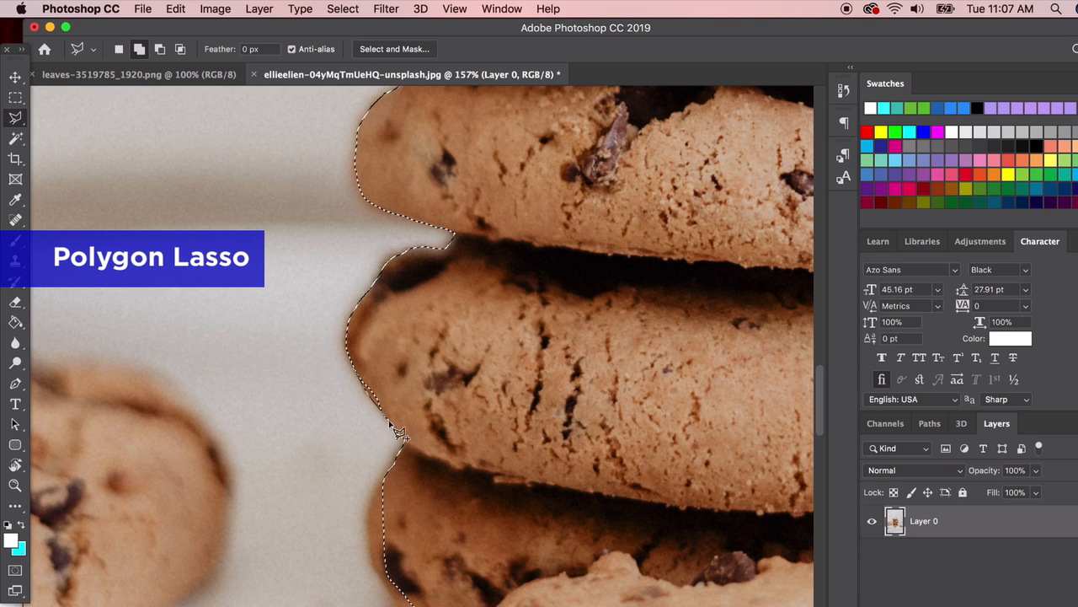
{"action": "left_click", "coordinate": [396, 480]}
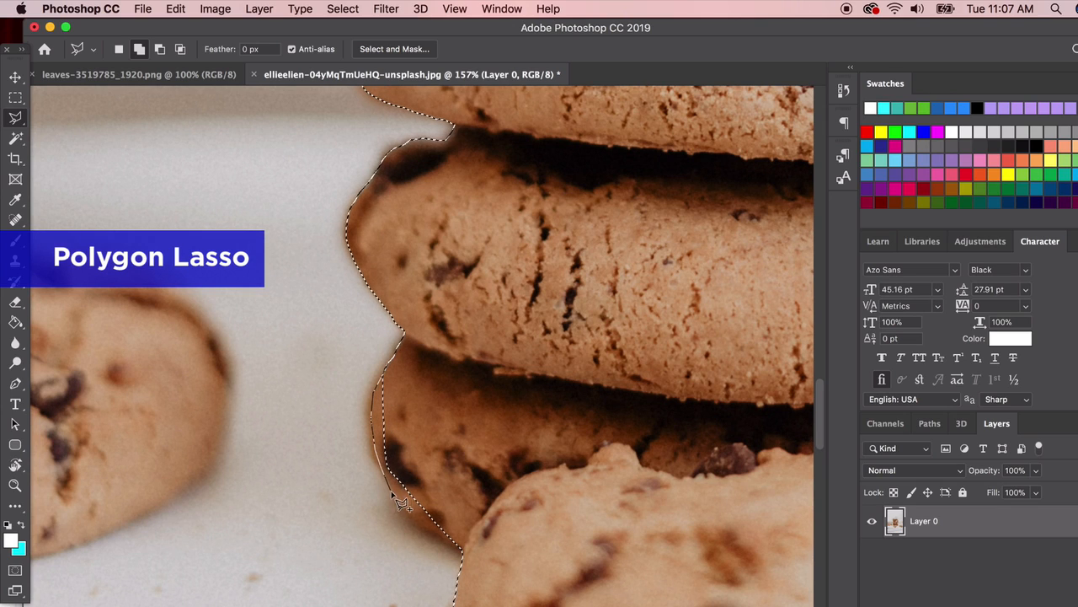
{"action": "left_click", "coordinate": [468, 560]}
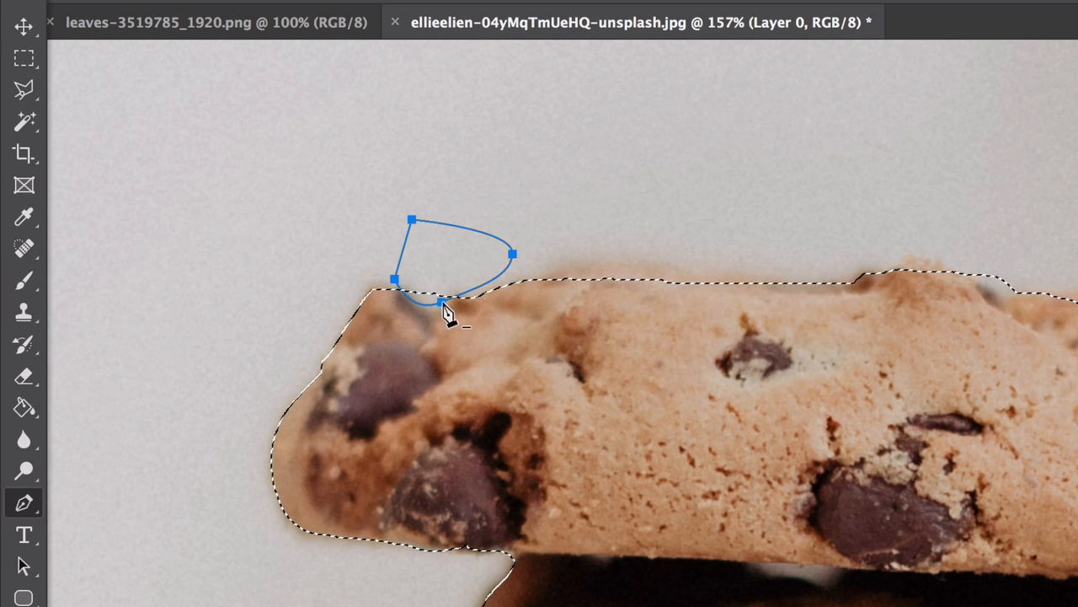
Step: Turn the second cookie's edge path into selection and start a path above the top cookie
{"action": "right_click", "coordinate": [442, 317]}
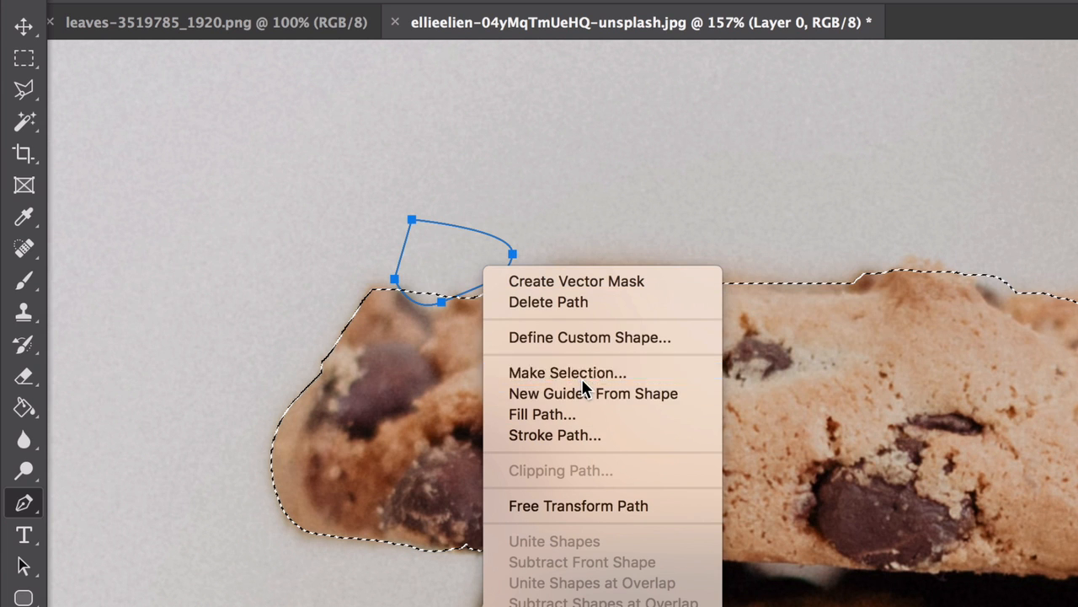
{"action": "left_click", "coordinate": [568, 372]}
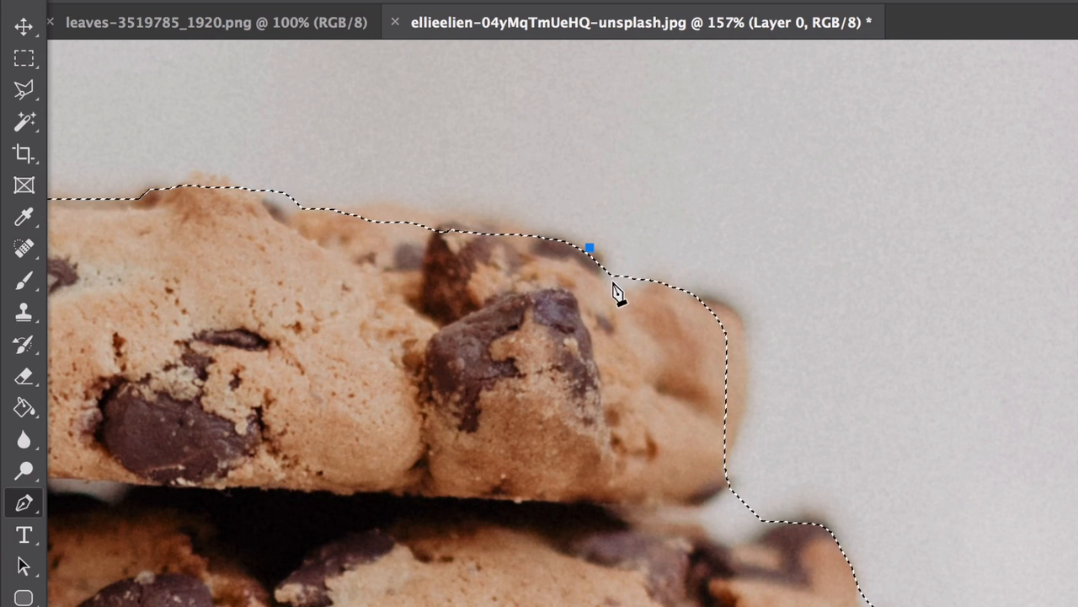
{"action": "left_click", "coordinate": [615, 287]}
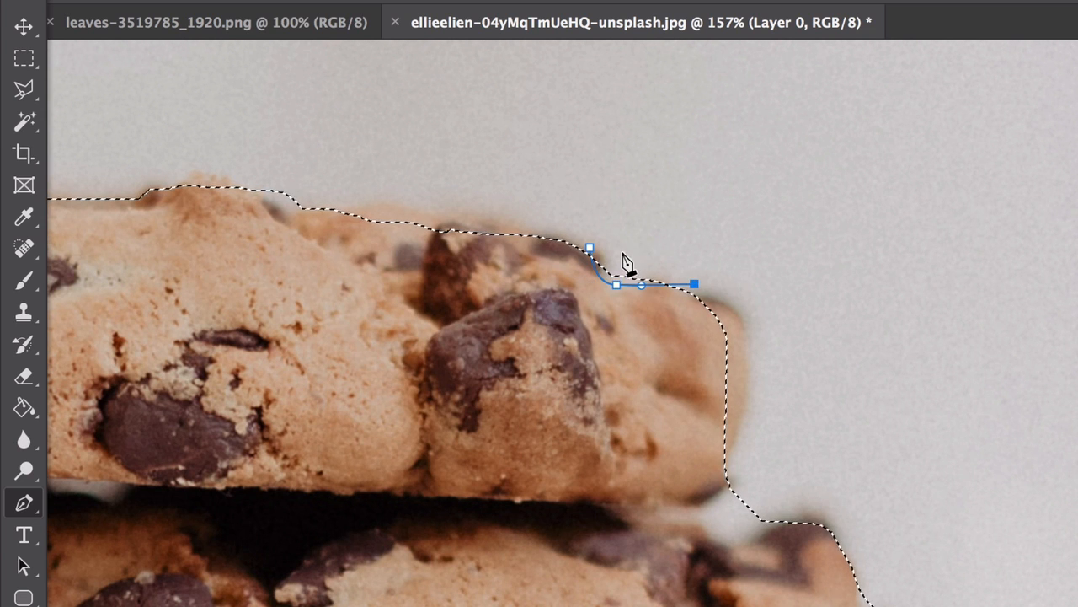
{"action": "right_click", "coordinate": [627, 262]}
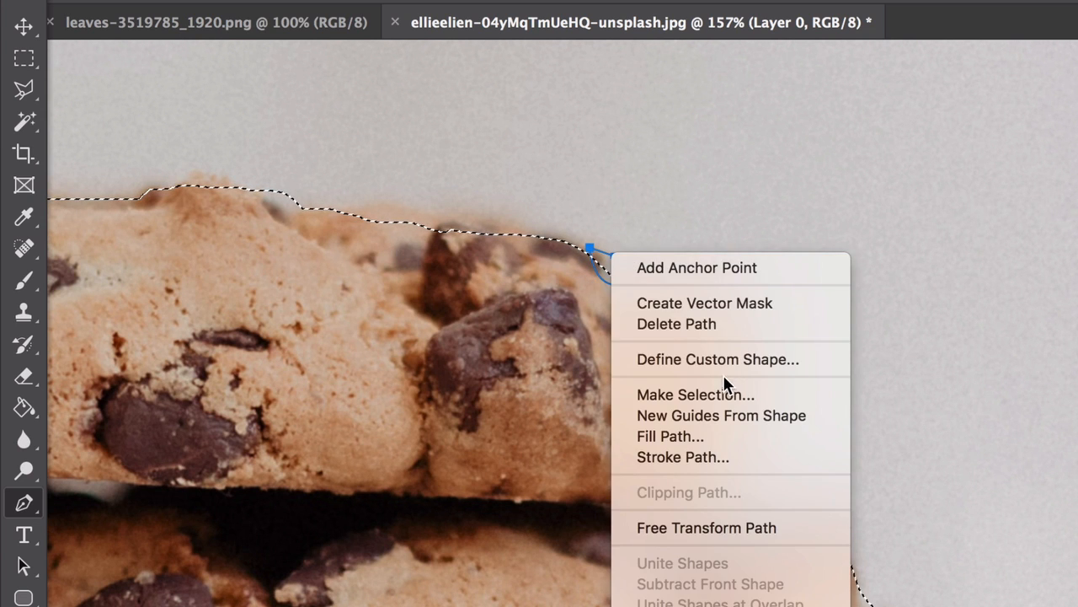
{"action": "left_click", "coordinate": [694, 394]}
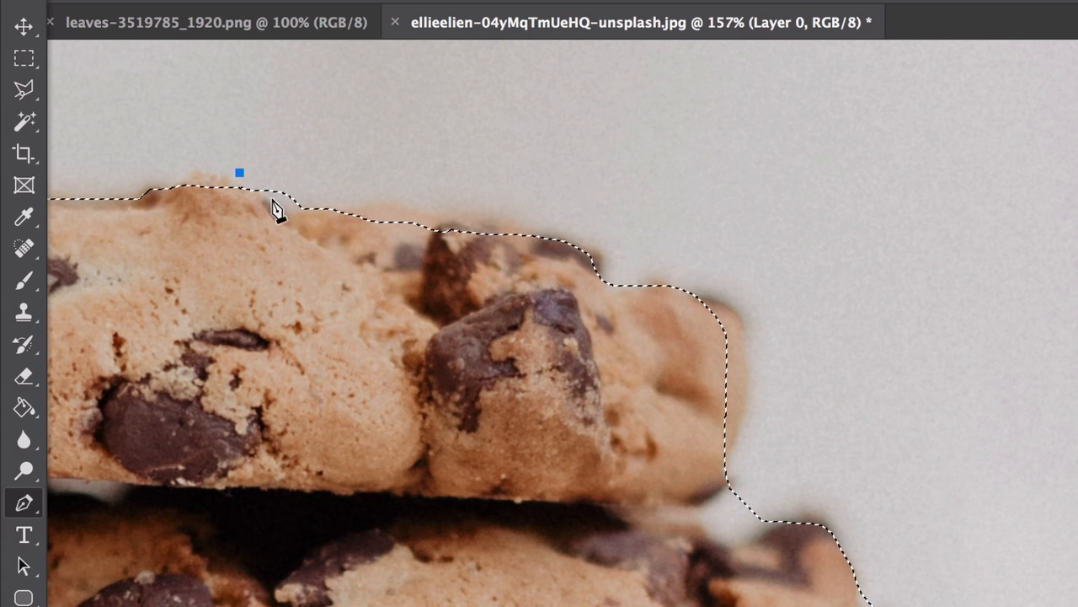
{"action": "left_click", "coordinate": [343, 205]}
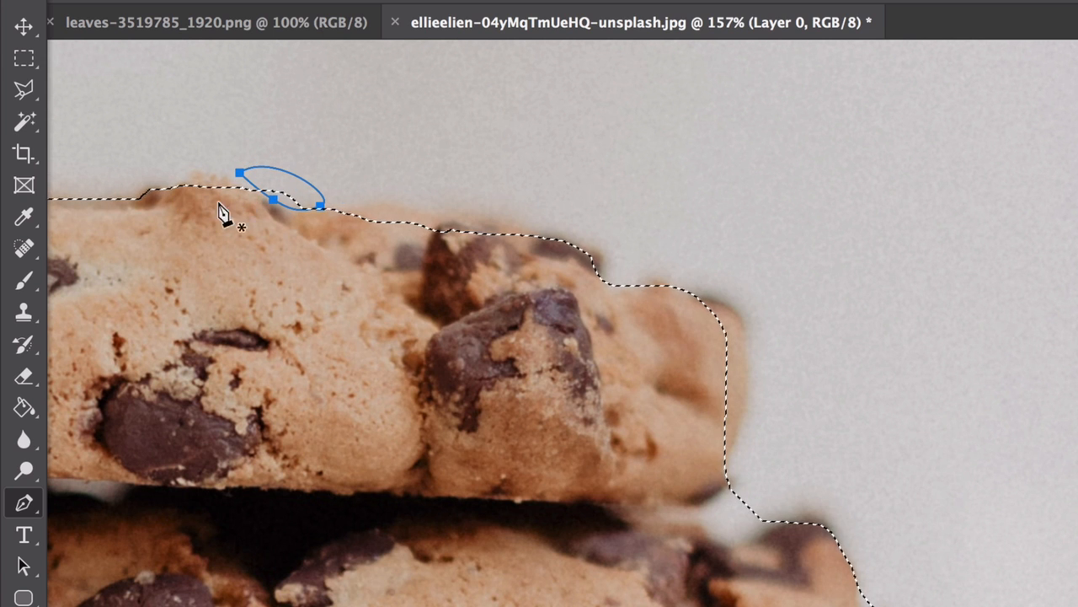
{"action": "right_click", "coordinate": [227, 215]}
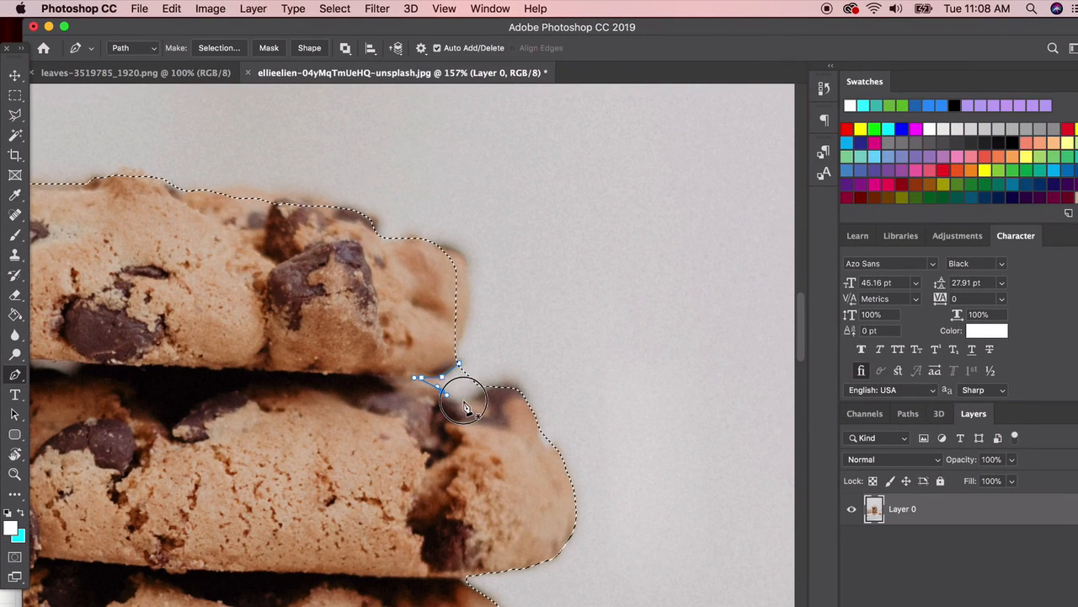
Step: Pen-trace the gap between cookies and subtract it from the selection
{"action": "left_click_drag", "start_coordinate": [464, 401], "coordinate": [497, 349]}
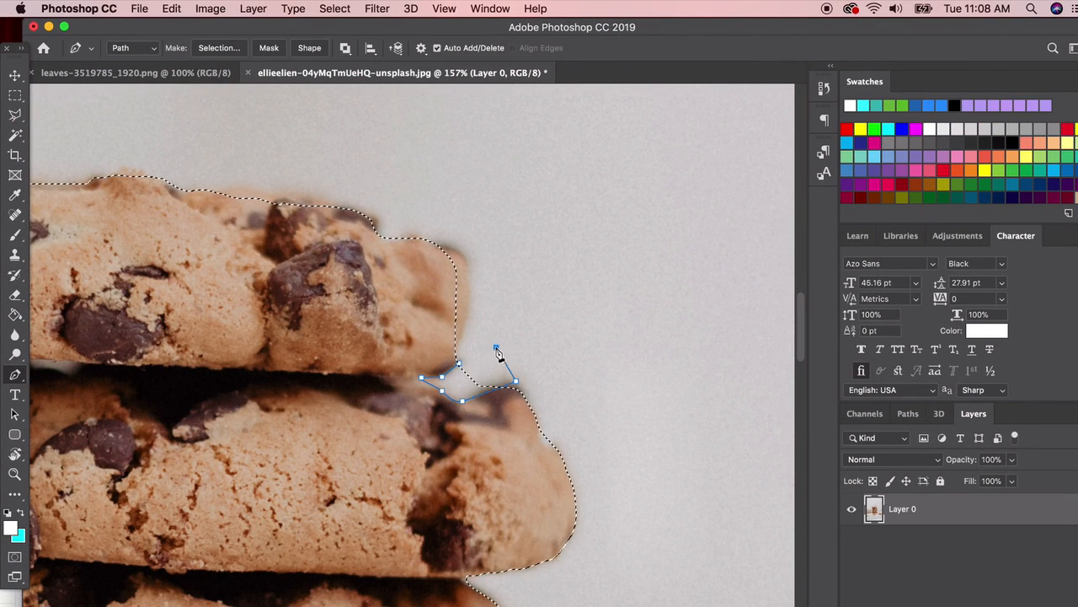
{"action": "left_click_drag", "start_coordinate": [495, 347], "coordinate": [463, 362]}
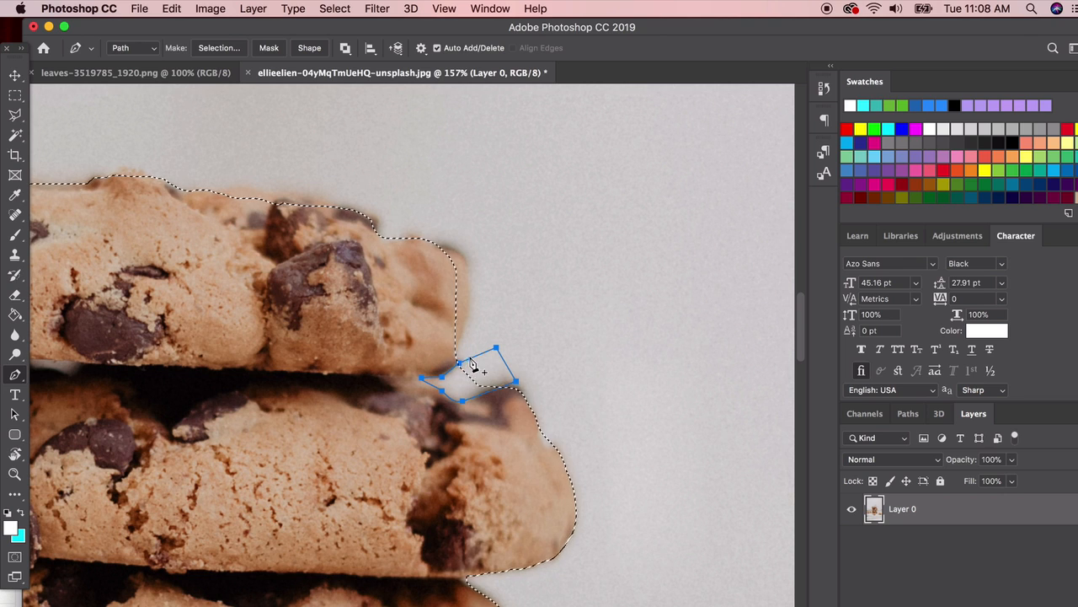
{"action": "right_click", "coordinate": [479, 367]}
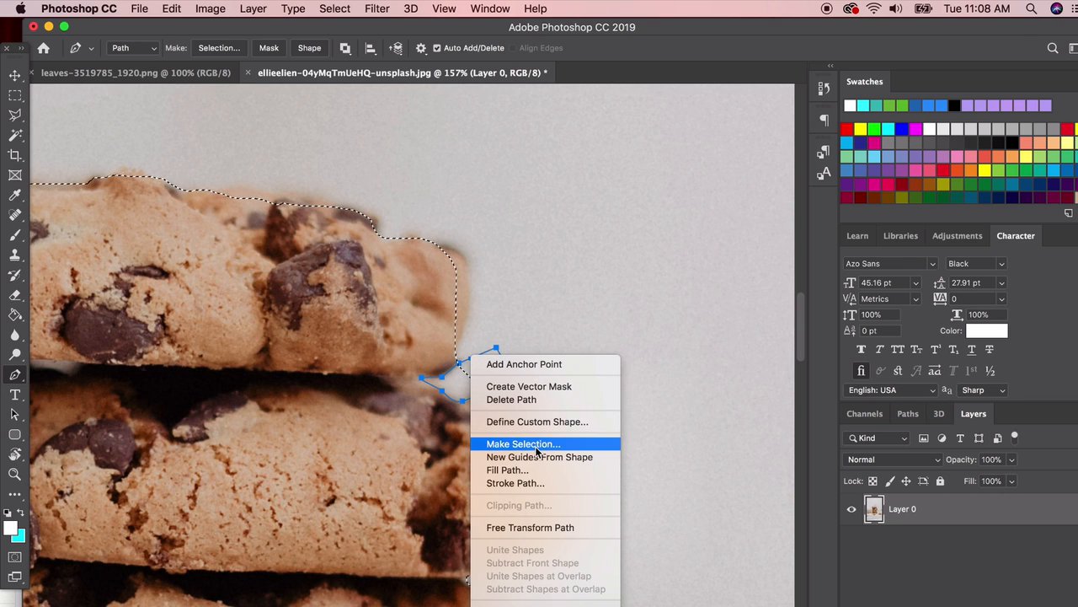
{"action": "left_click", "coordinate": [523, 443]}
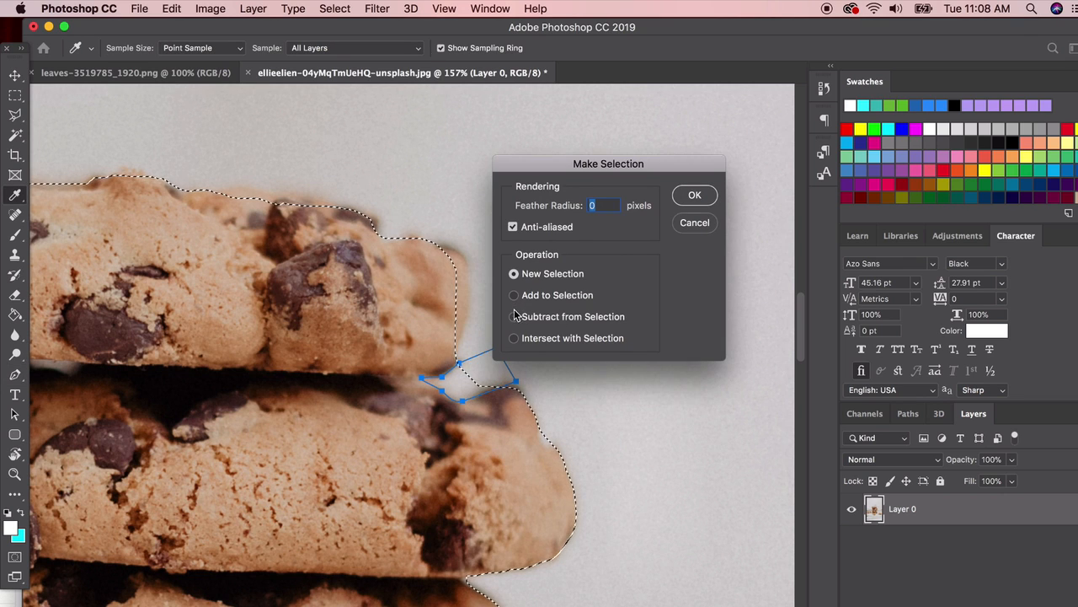
{"action": "left_click", "coordinate": [695, 195]}
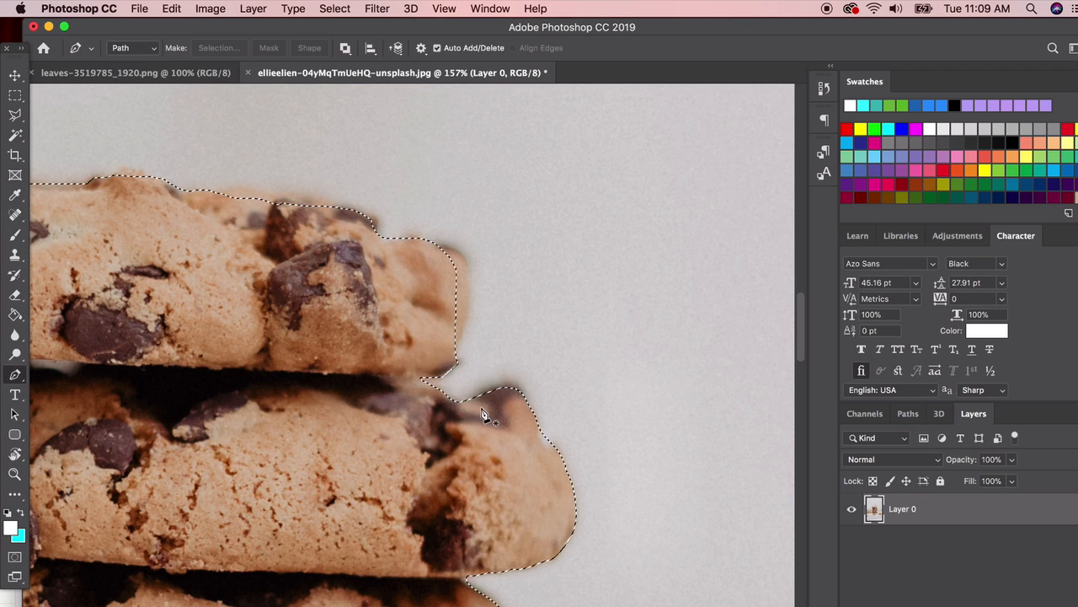
{"action": "mouse_move", "coordinate": [75, 183]}
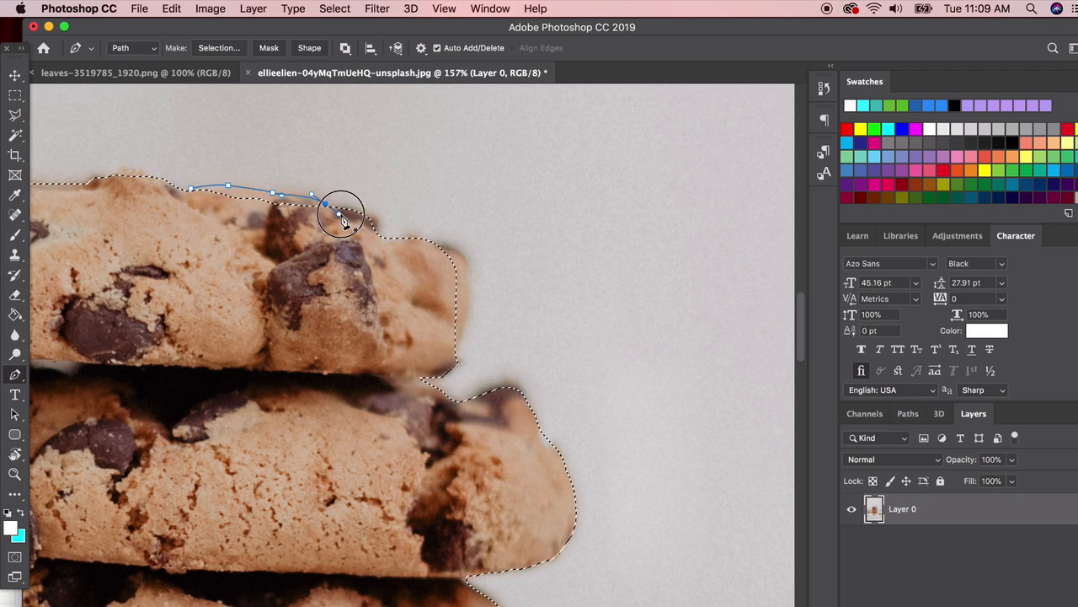
Step: Convert the top cookie's crown path into selection and merge it in
{"action": "right_click", "coordinate": [341, 216]}
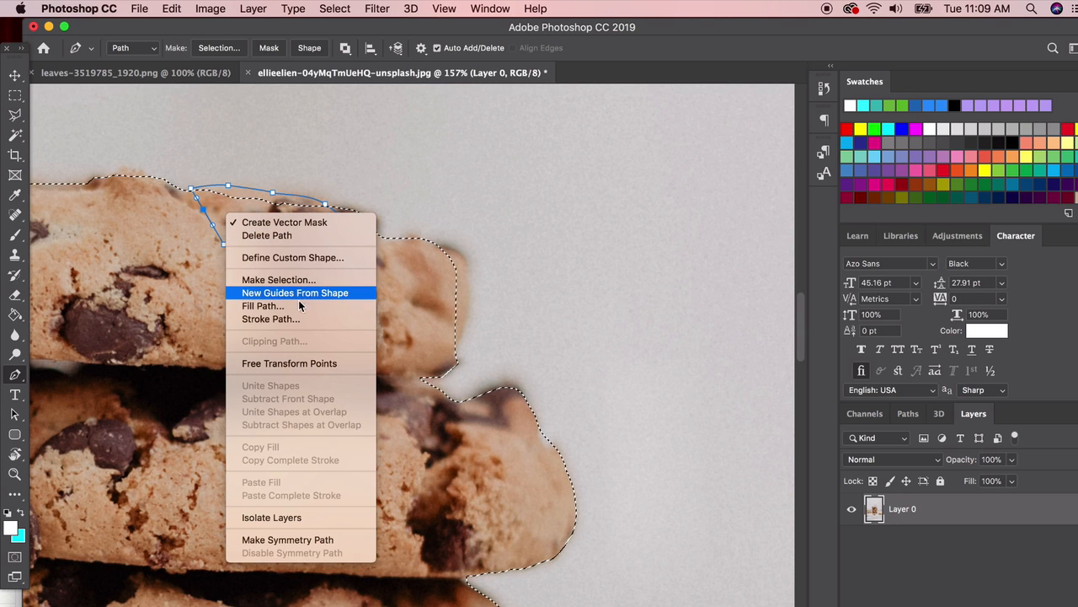
{"action": "left_click", "coordinate": [278, 279]}
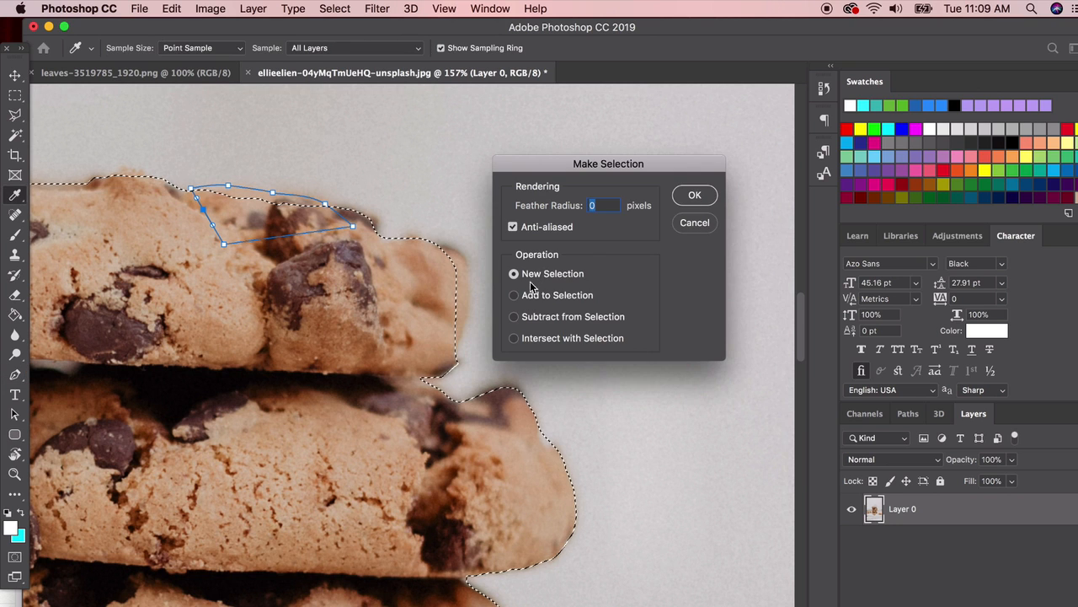
{"action": "left_click", "coordinate": [694, 196]}
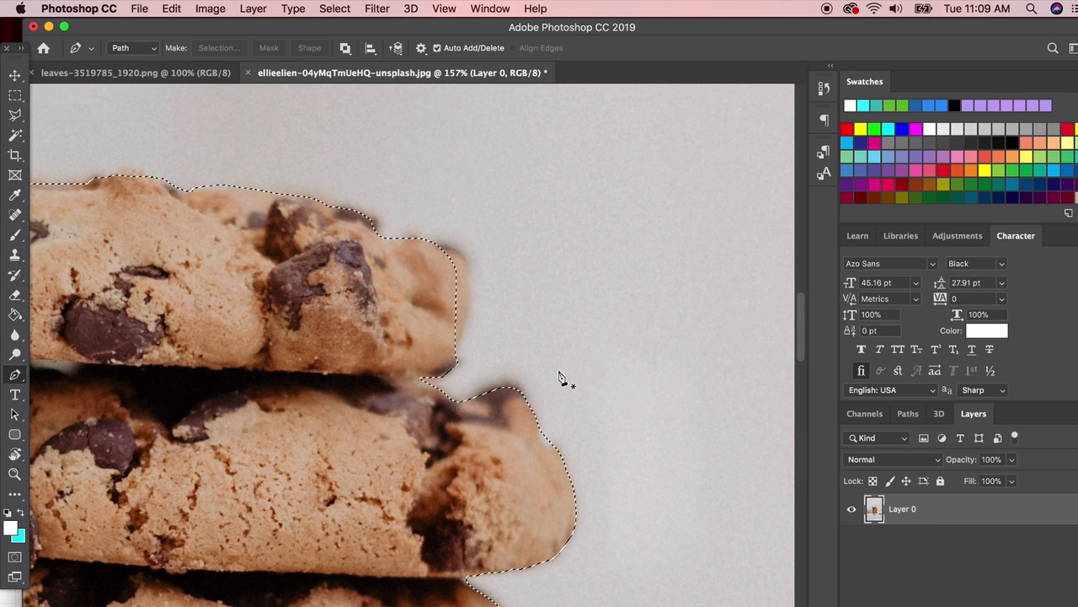
Step: Make selections from the lower cookie edge paths with Add to Selection
{"action": "scroll", "scroll_direction": "down", "scroll_amount": 3}
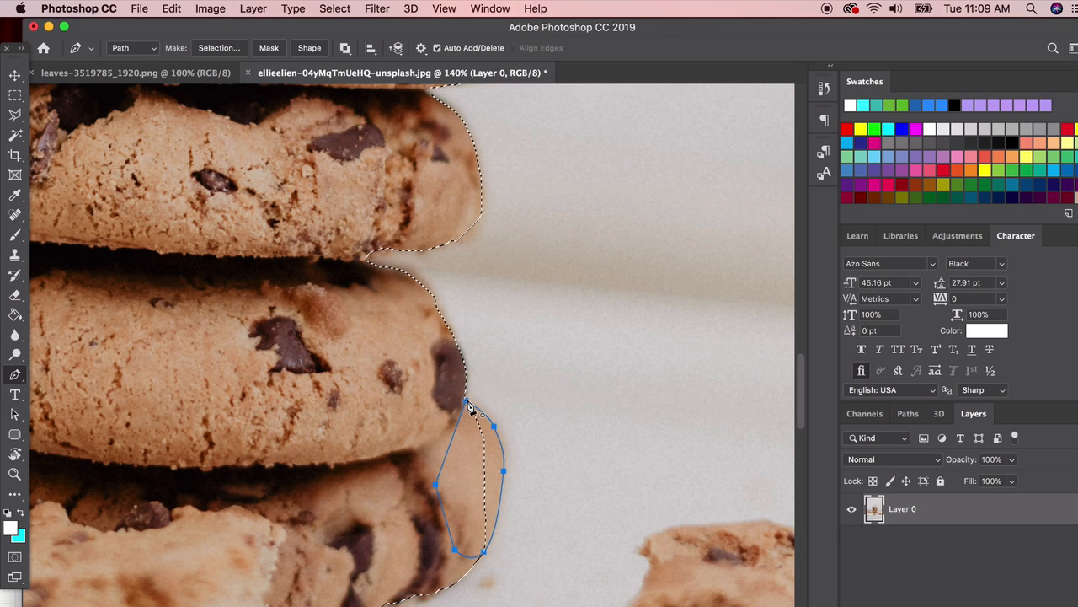
{"action": "right_click", "coordinate": [472, 413]}
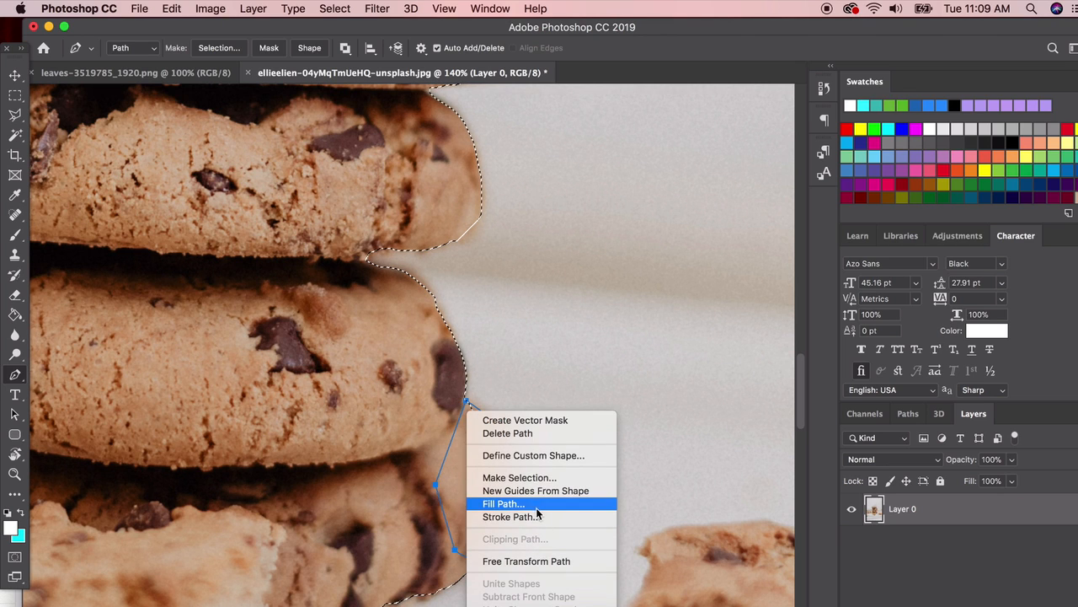
{"action": "mouse_move", "coordinate": [519, 477]}
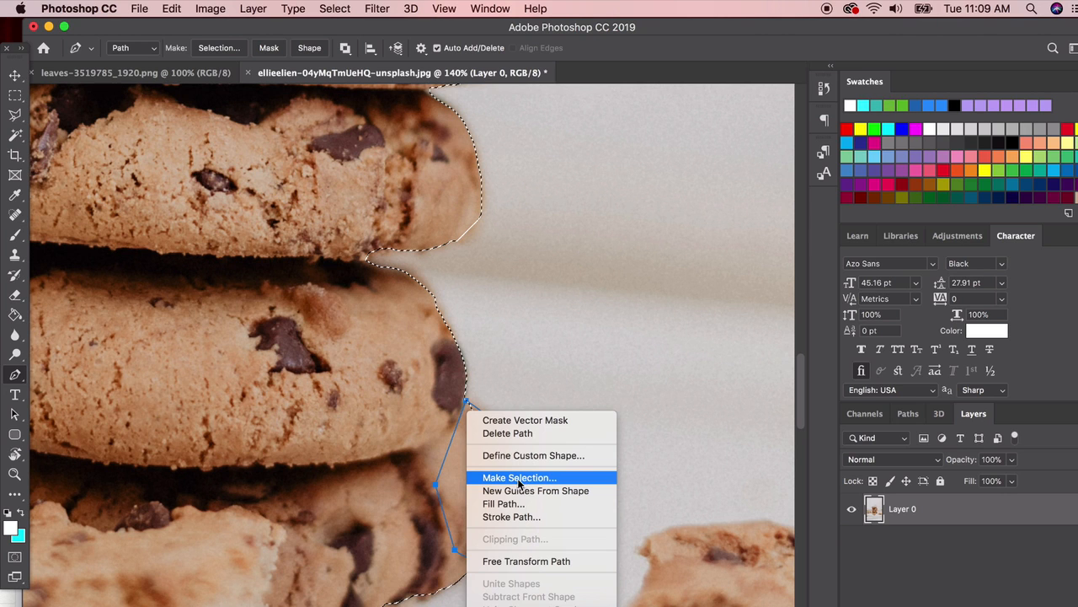
{"action": "left_click", "coordinate": [519, 477]}
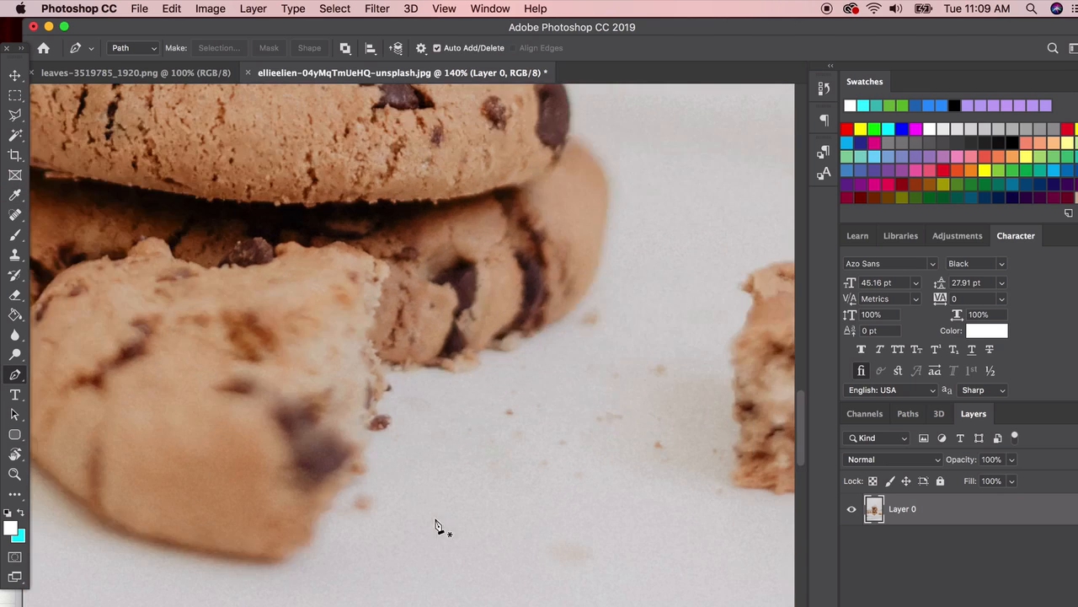
{"action": "left_click", "coordinate": [446, 377]}
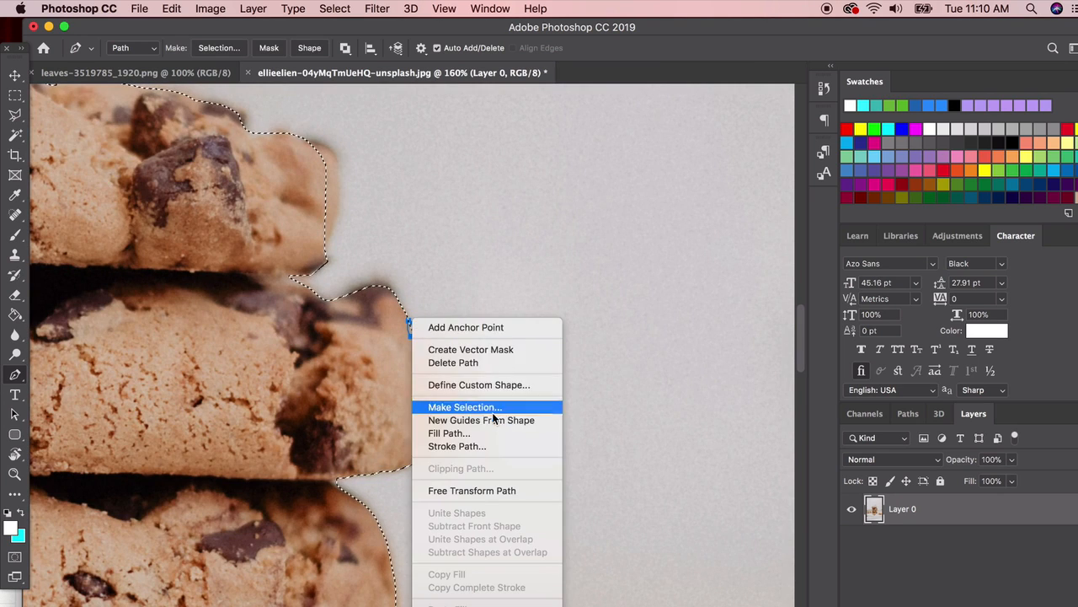
{"action": "left_click", "coordinate": [465, 406]}
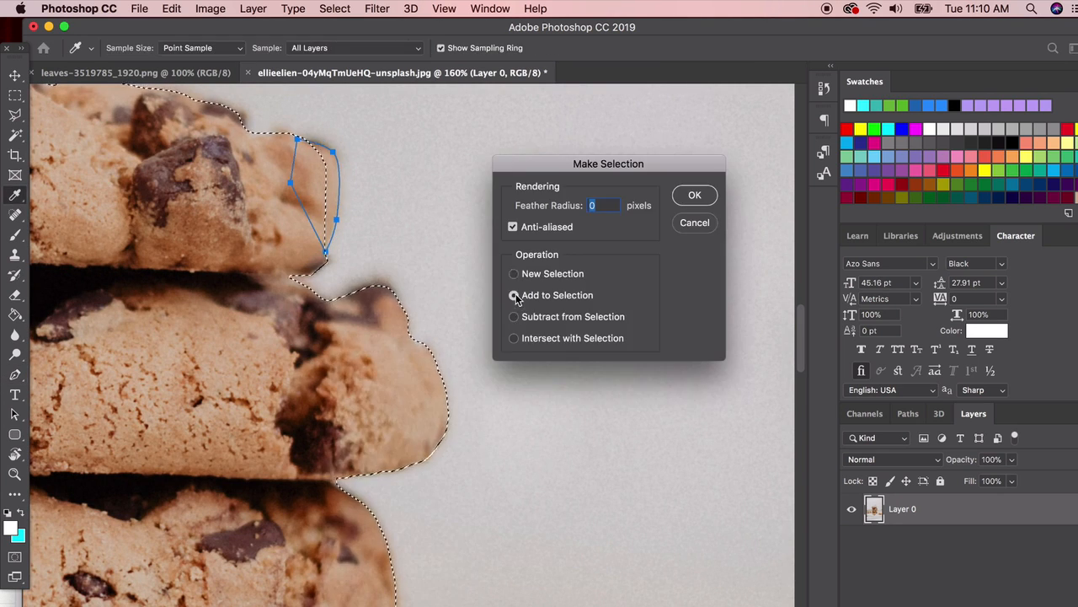
{"action": "left_click", "coordinate": [695, 196]}
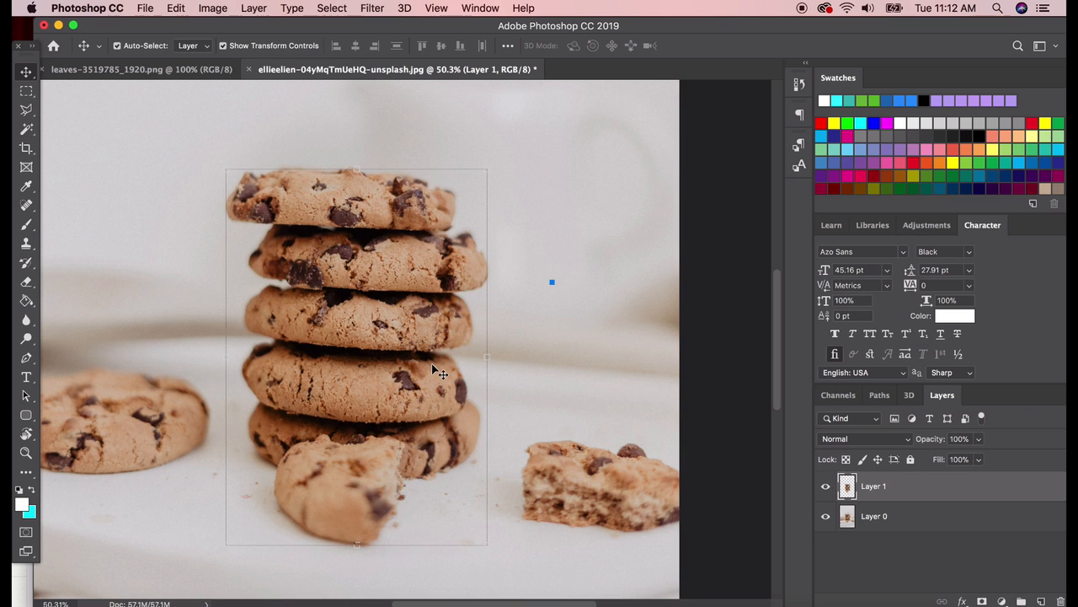
Step: Copy the cookies to Layer 1 (Cmd+J) and hide Layer 0 so only the cut-out shows
{"action": "left_click", "coordinate": [182, 9]}
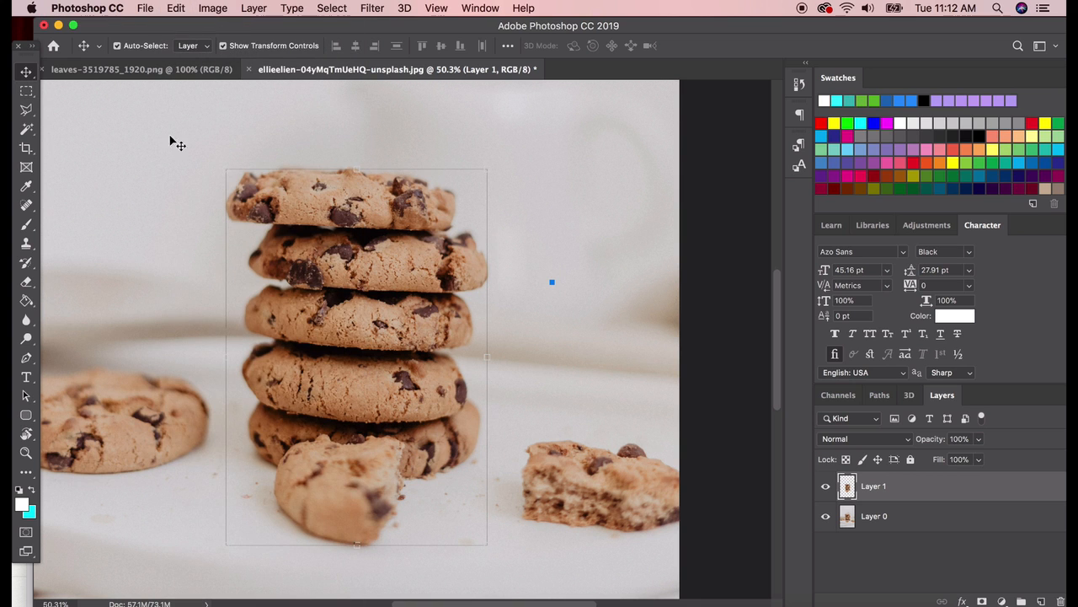
{"action": "left_click", "coordinate": [822, 515]}
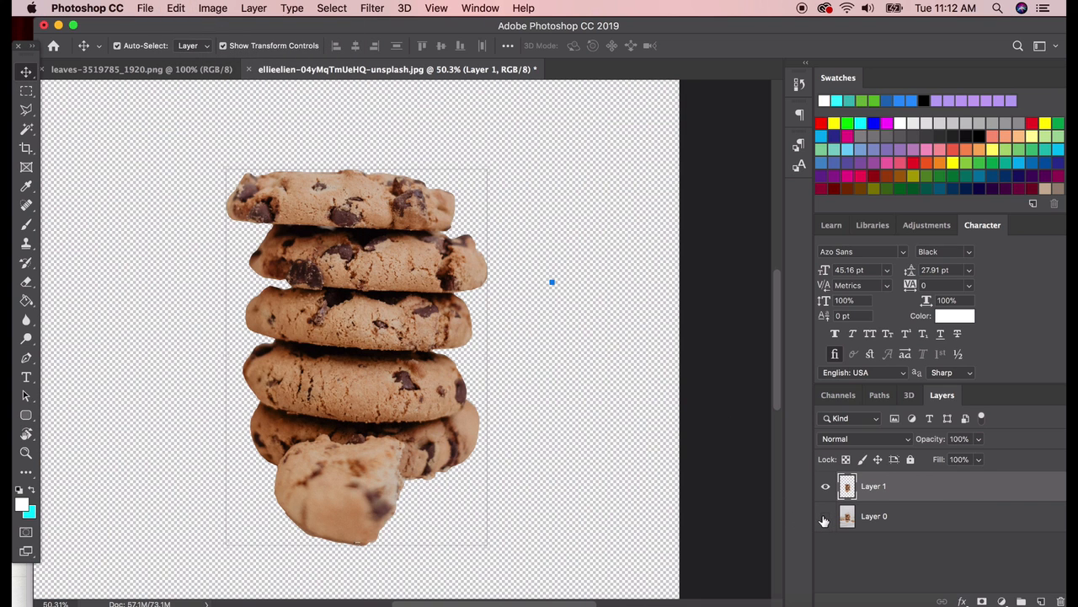
{"action": "left_click", "coordinate": [826, 516]}
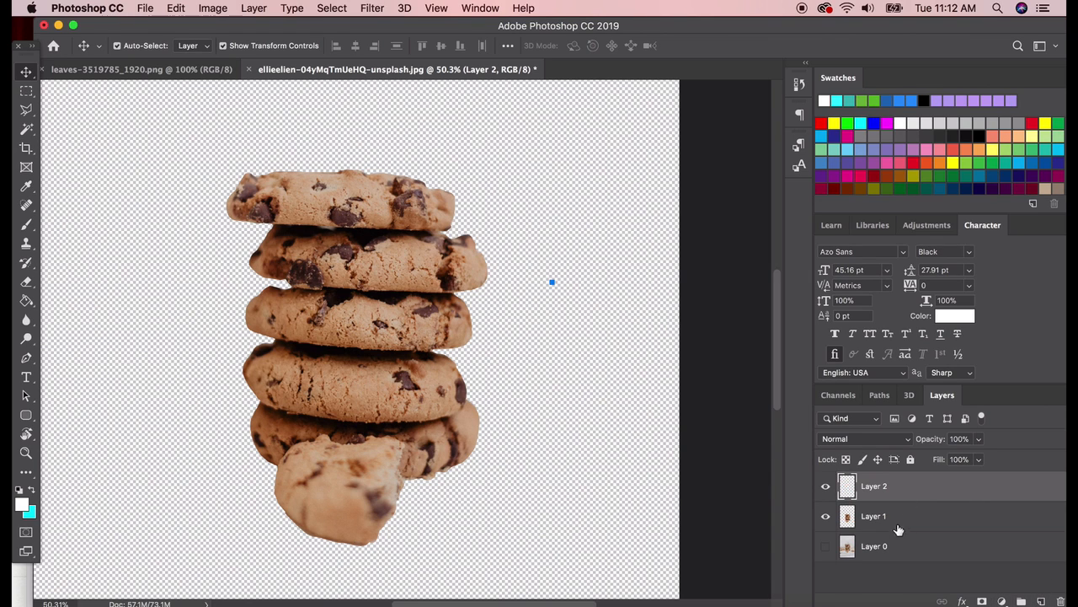
Step: Set the foreground colour to red and fill the new layer beneath the cookies
{"action": "left_click", "coordinate": [17, 502]}
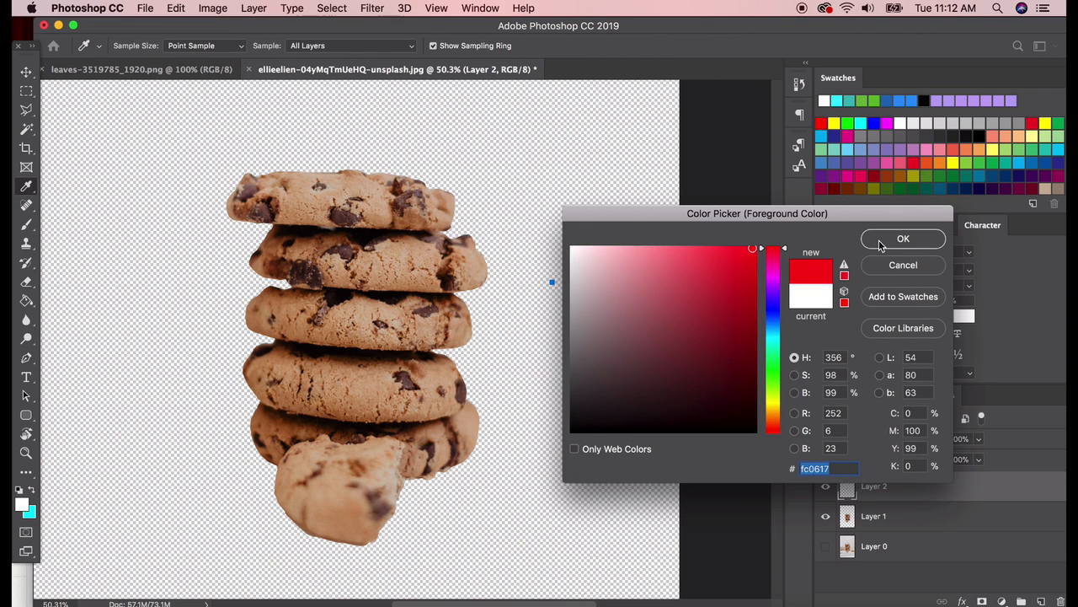
{"action": "left_click", "coordinate": [903, 239]}
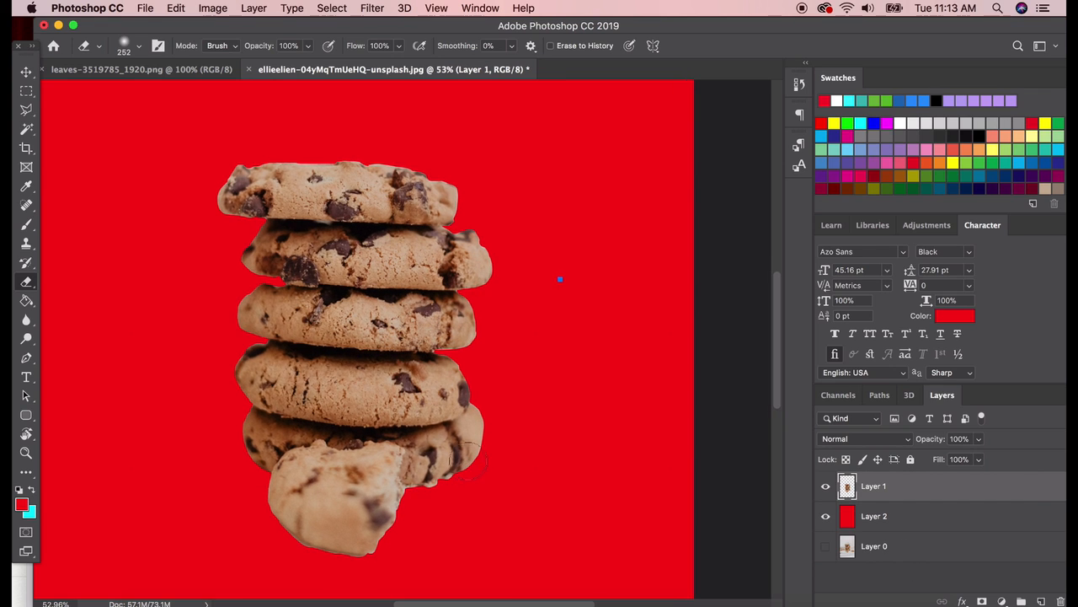
Step: Erase the pale background fringe along the cookie edges on Layer 1 with the Eraser
{"action": "left_click", "coordinate": [23, 87]}
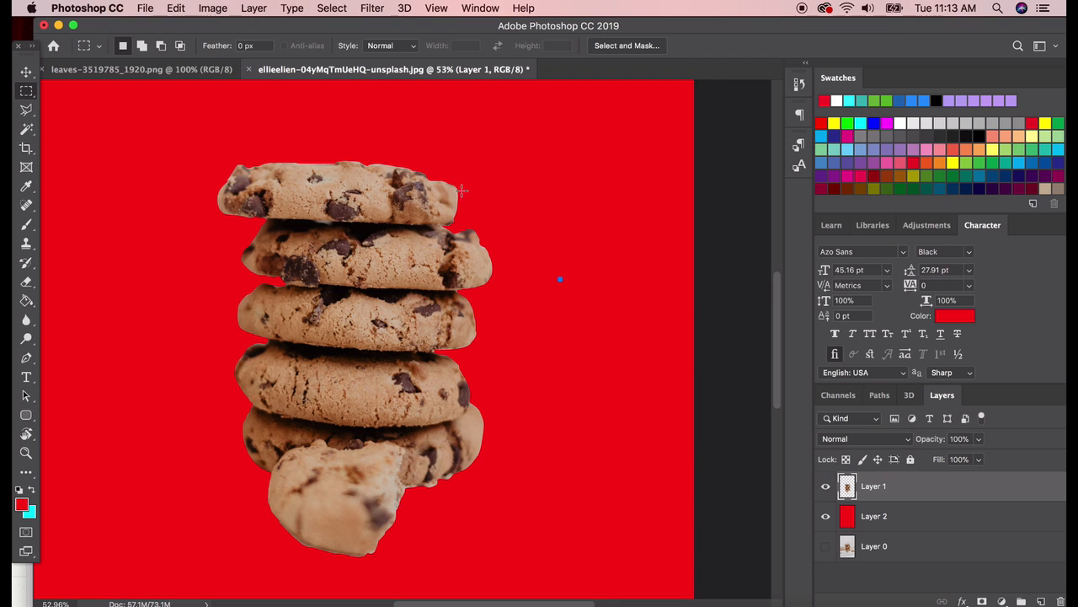
{"action": "mouse_move", "coordinate": [455, 195]}
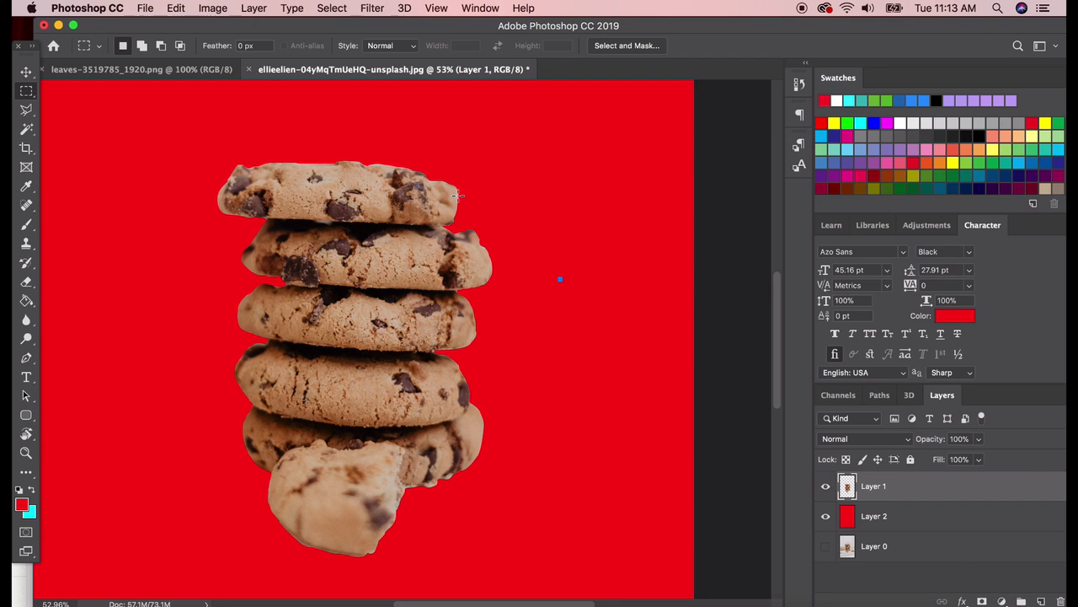
{"action": "mouse_move", "coordinate": [266, 318]}
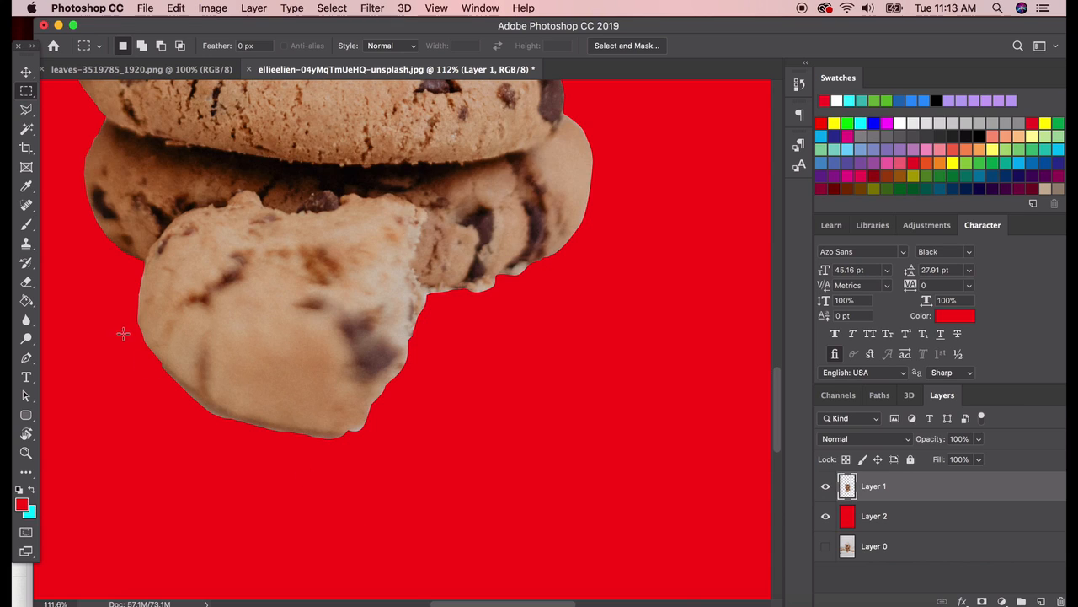
{"action": "mouse_move", "coordinate": [354, 424]}
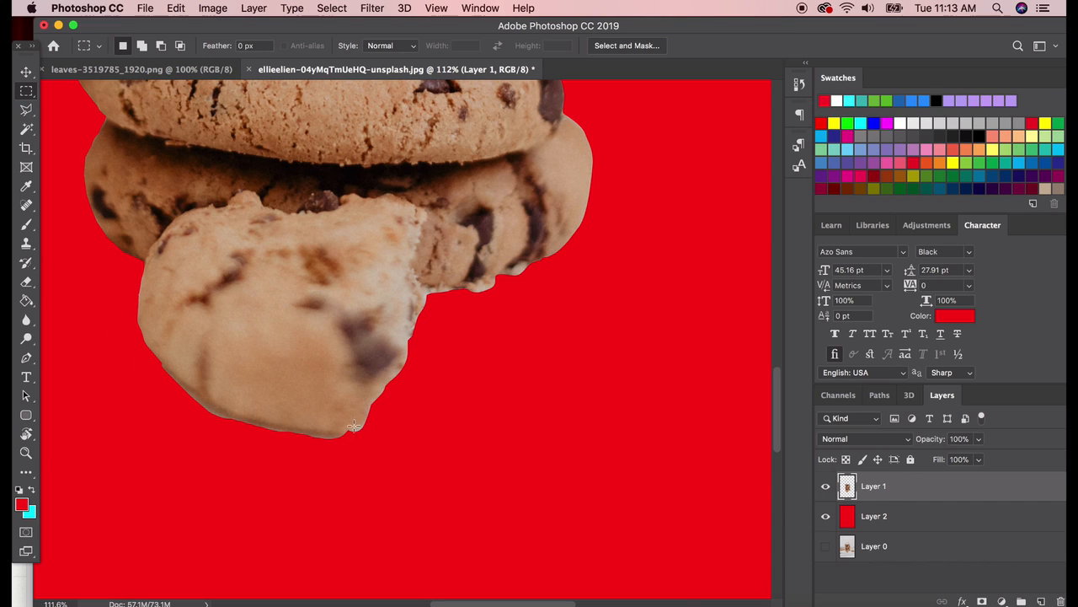
{"action": "mouse_move", "coordinate": [27, 328]}
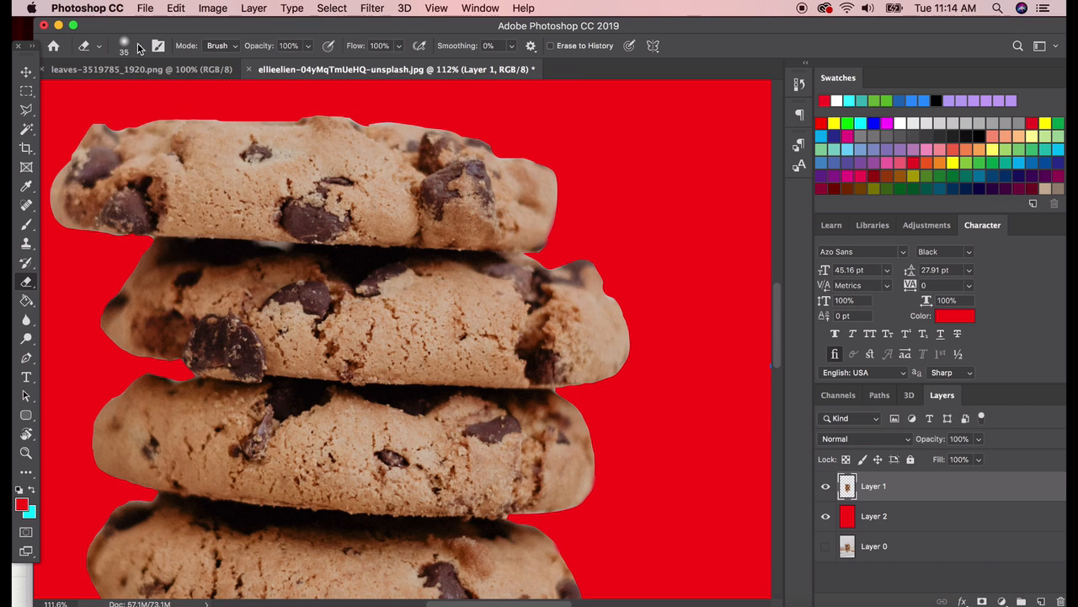
{"action": "left_click", "coordinate": [145, 45]}
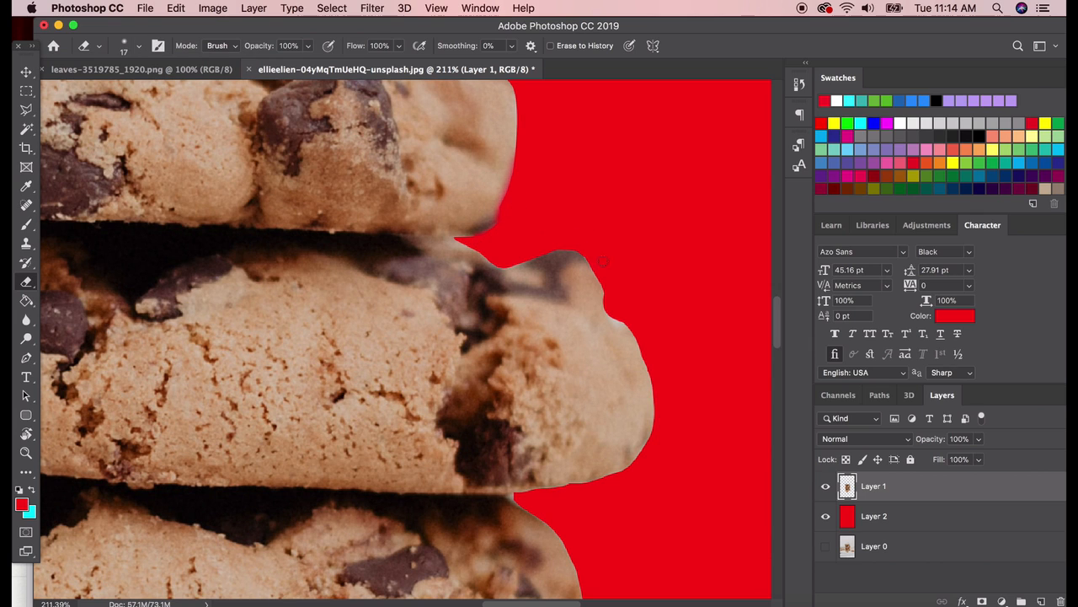
{"action": "left_click_drag", "start_coordinate": [604, 261], "coordinate": [637, 327]}
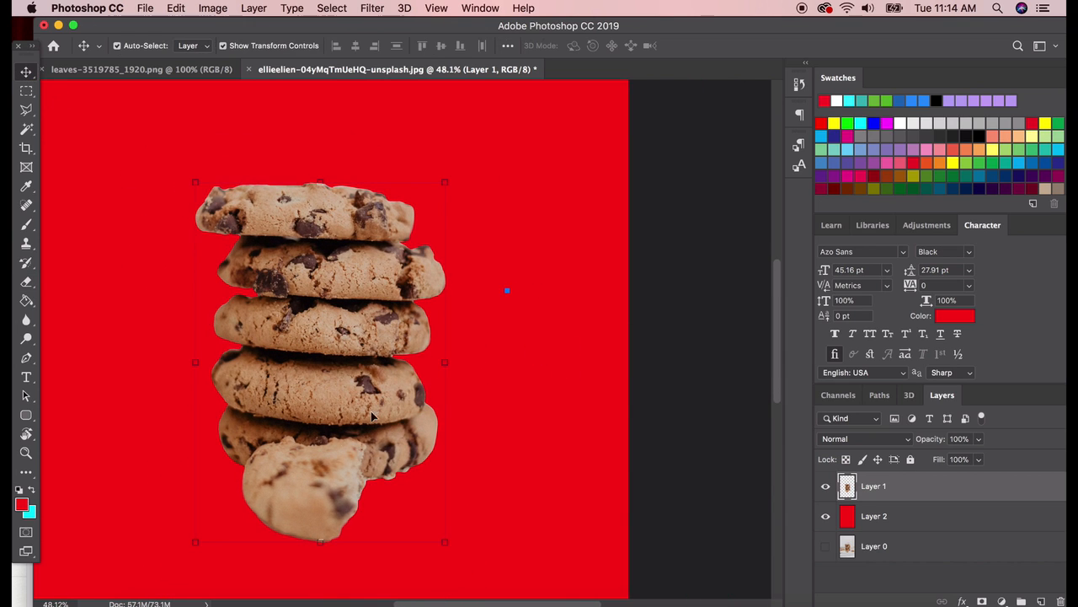
{"action": "mouse_move", "coordinate": [514, 423]}
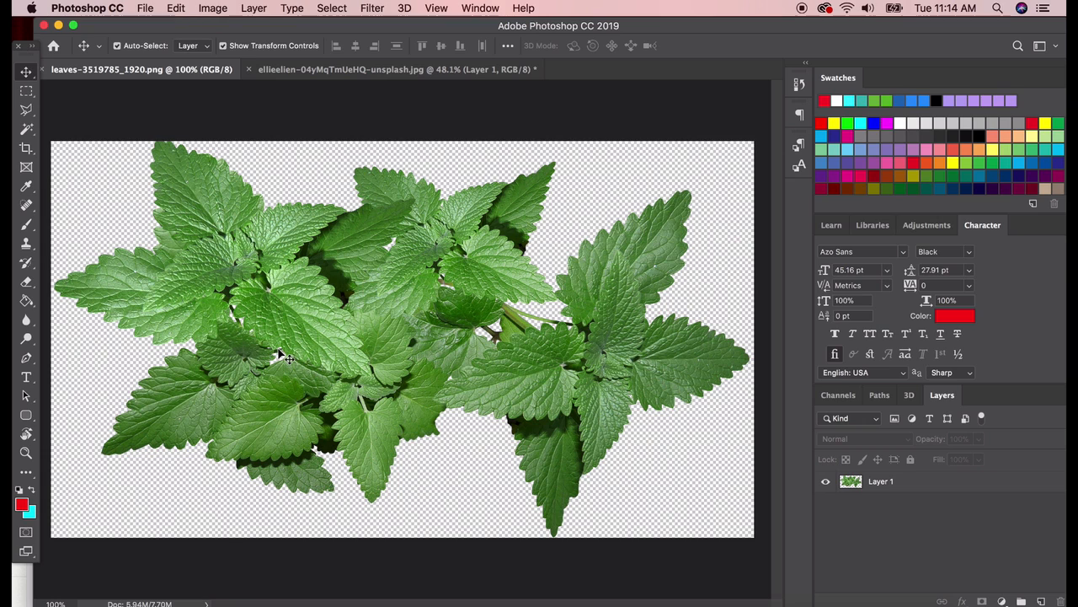
{"action": "mouse_move", "coordinate": [286, 280]}
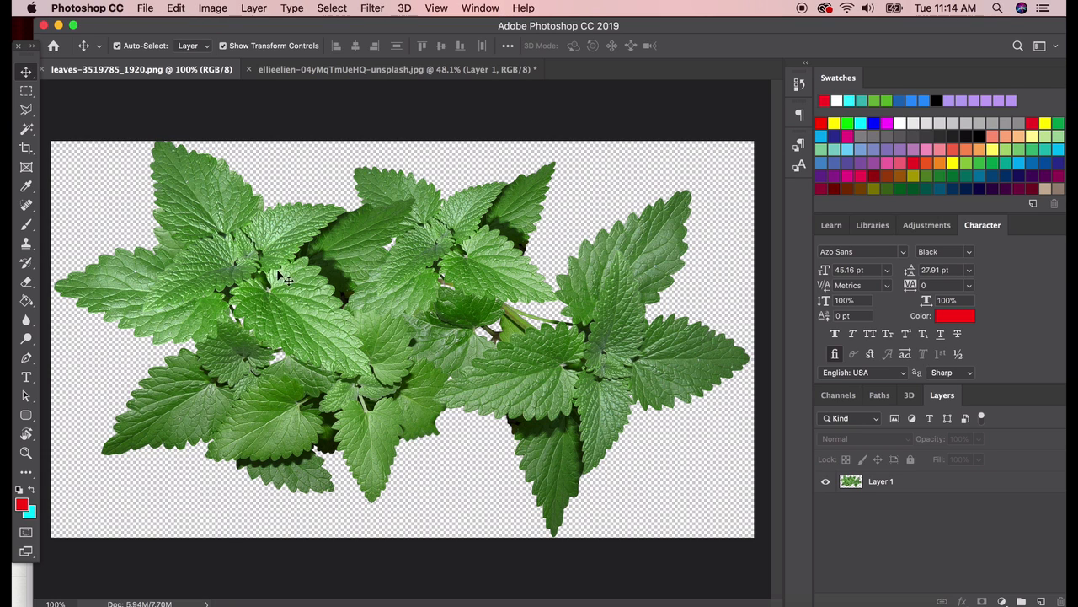
{"action": "mouse_move", "coordinate": [221, 293]}
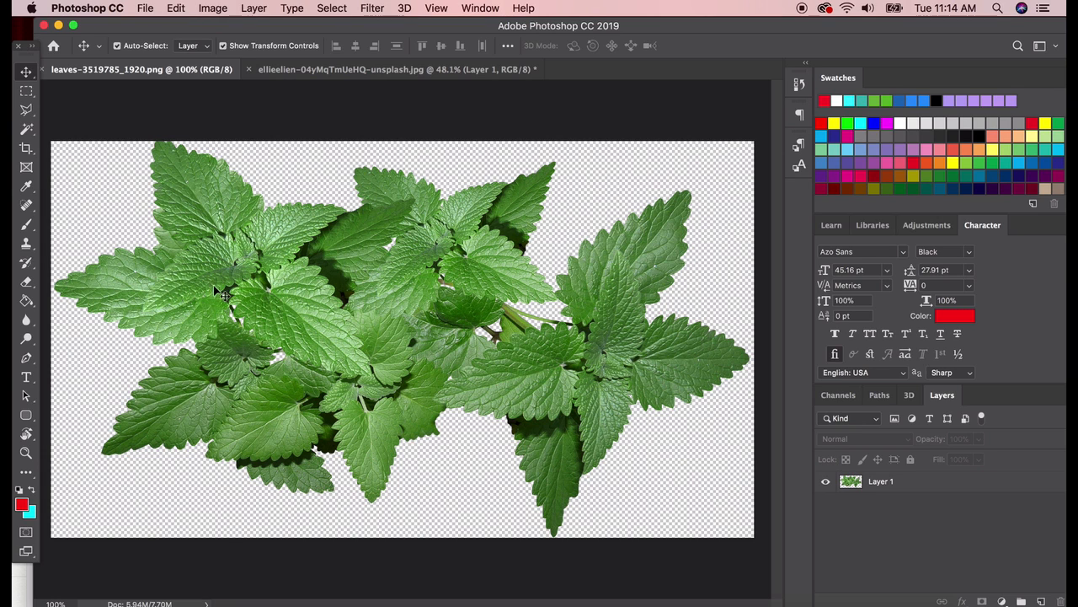
{"action": "mouse_move", "coordinate": [182, 239]}
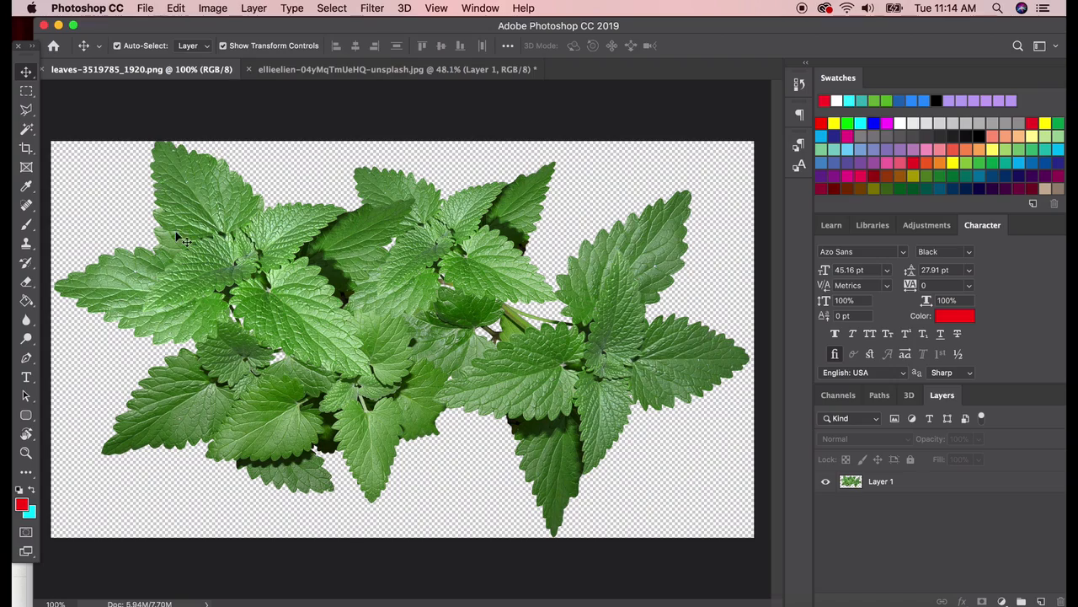